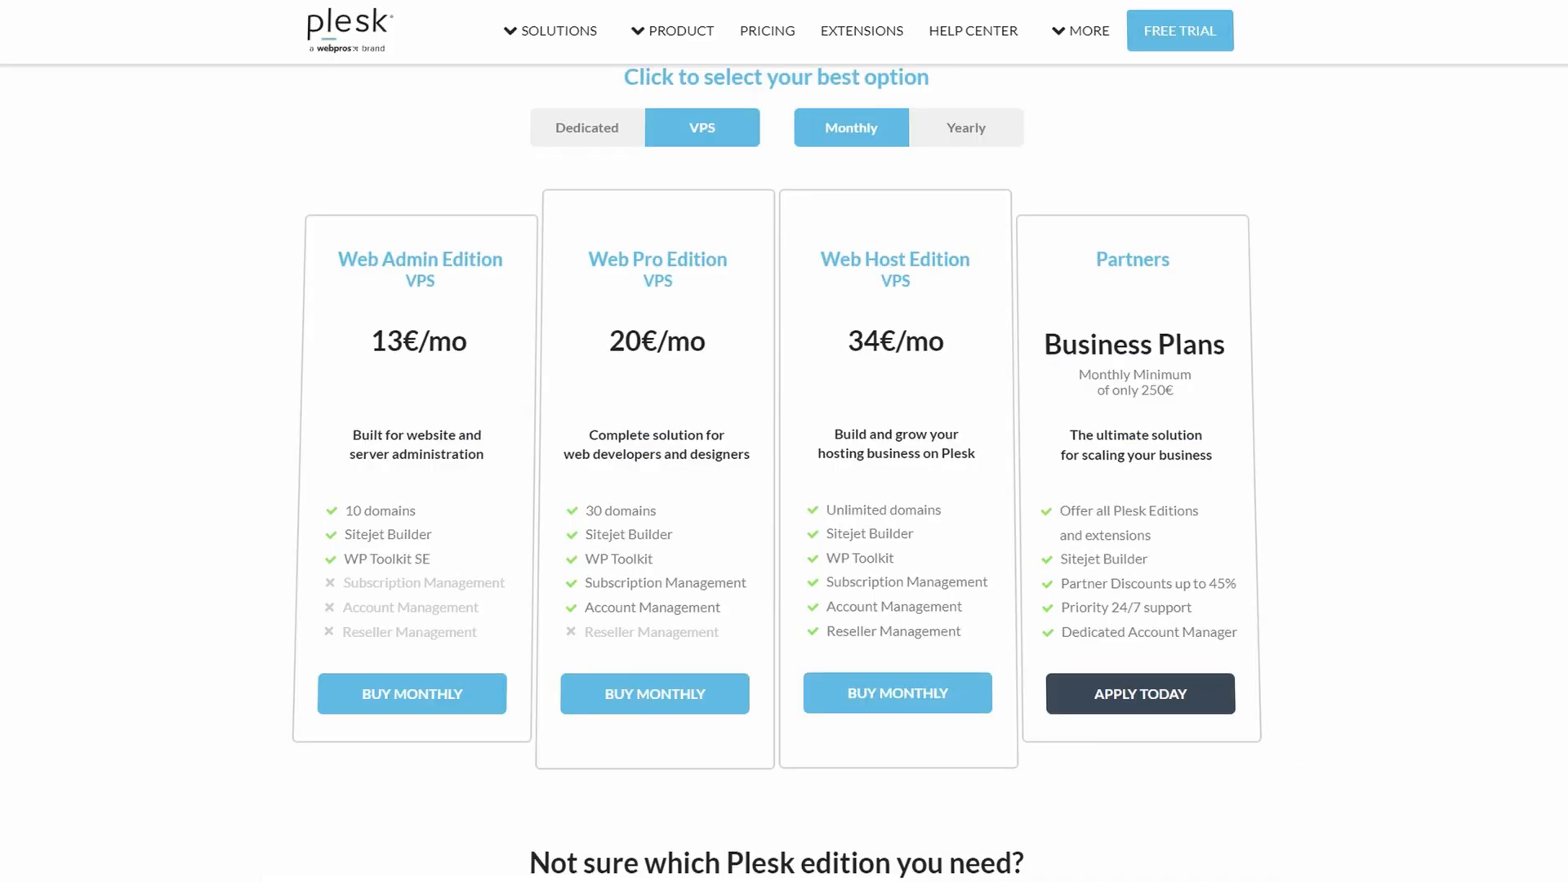
mouse_move(945, 510)
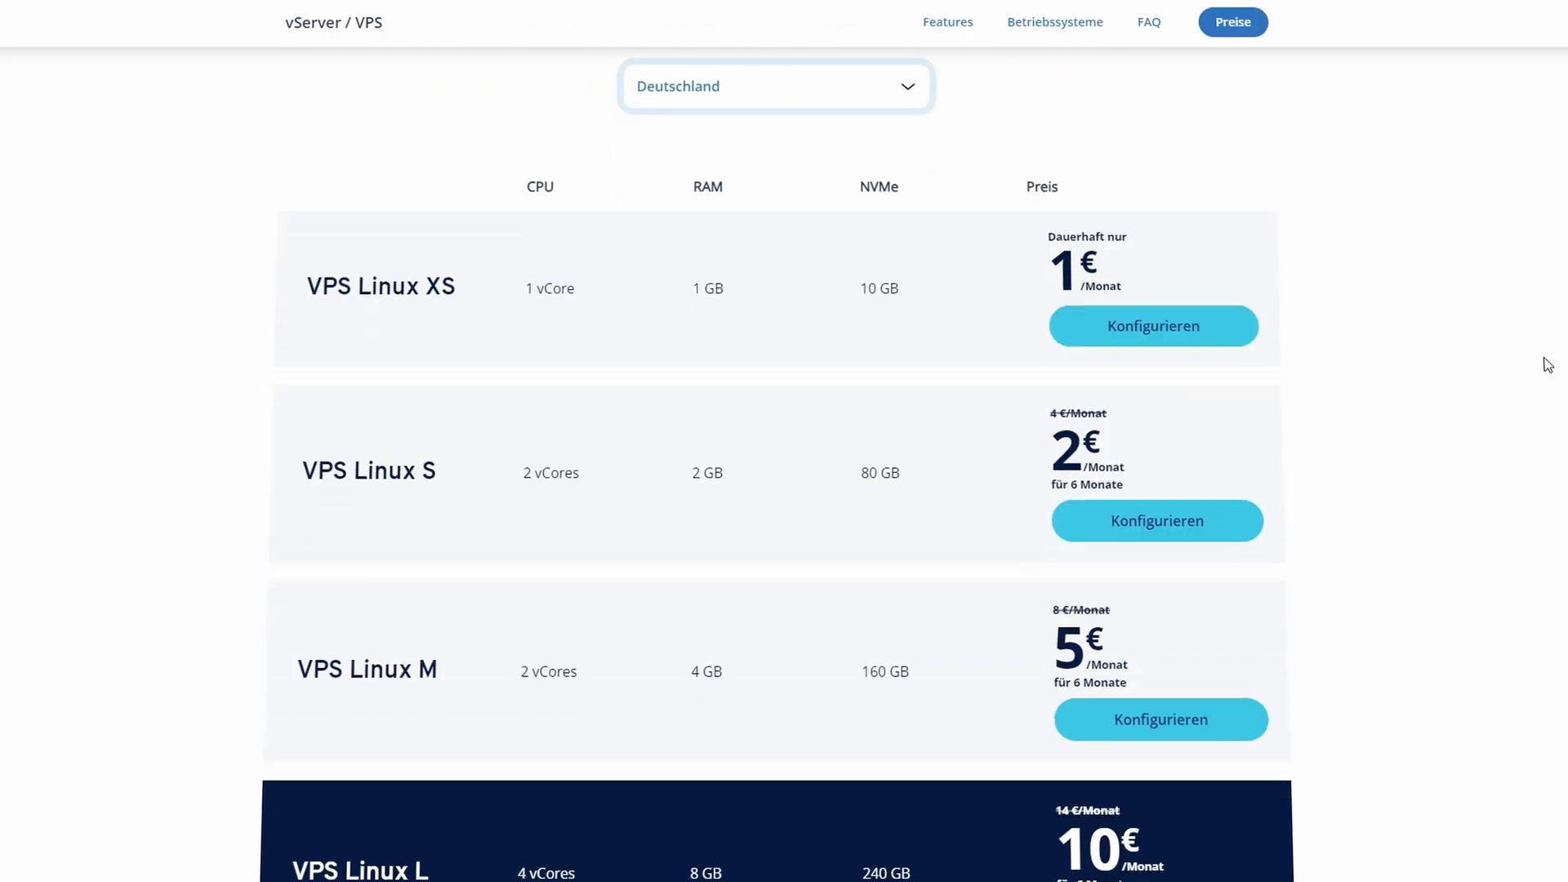
mouse_move(1135, 276)
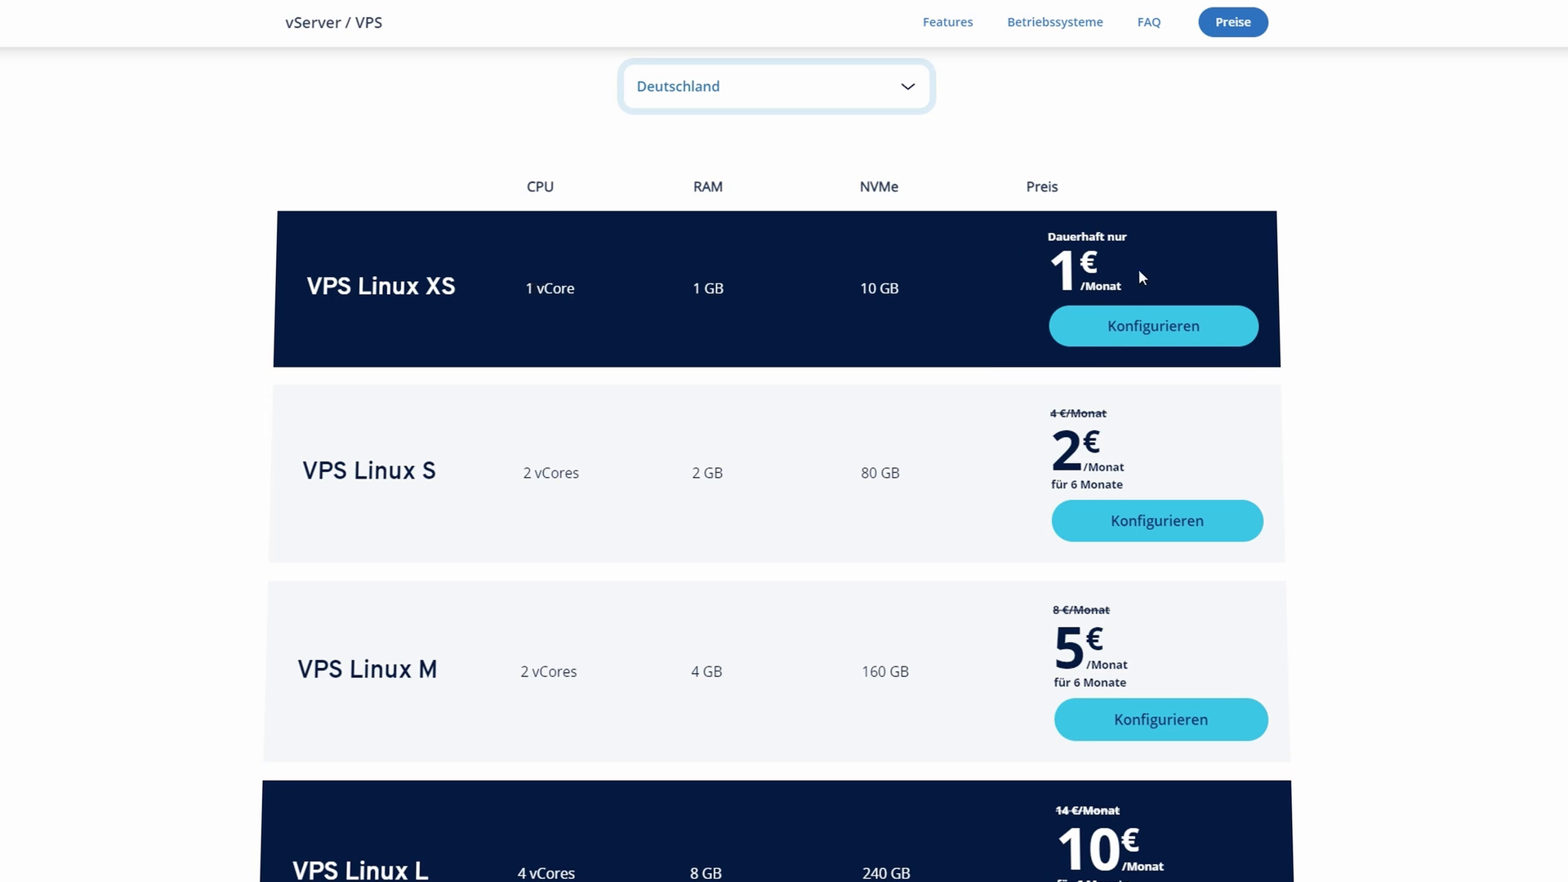
mouse_move(527, 251)
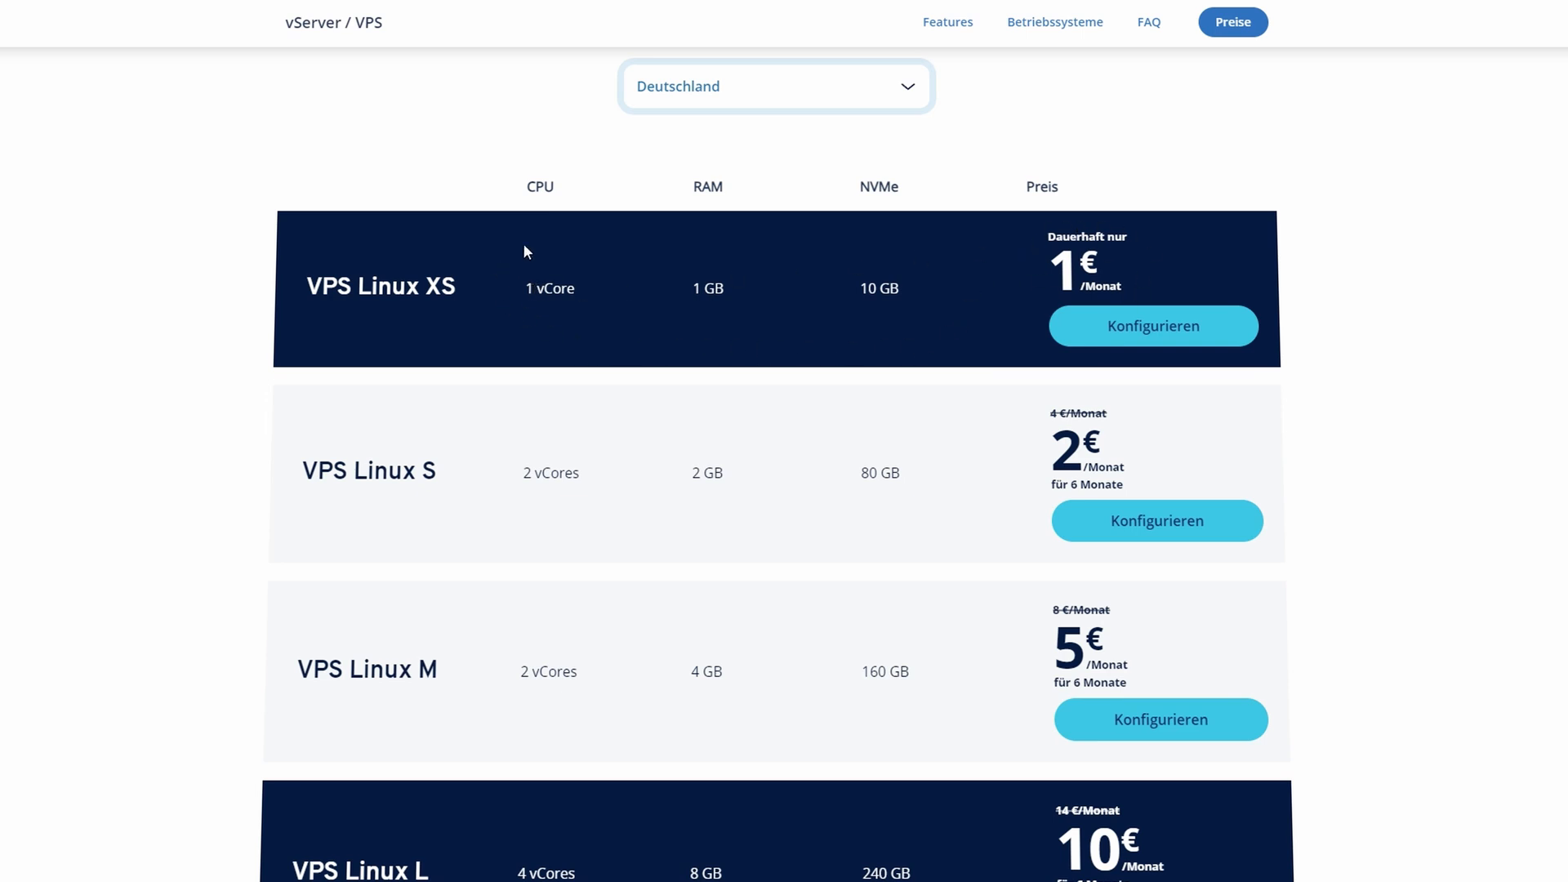
mouse_move(810, 305)
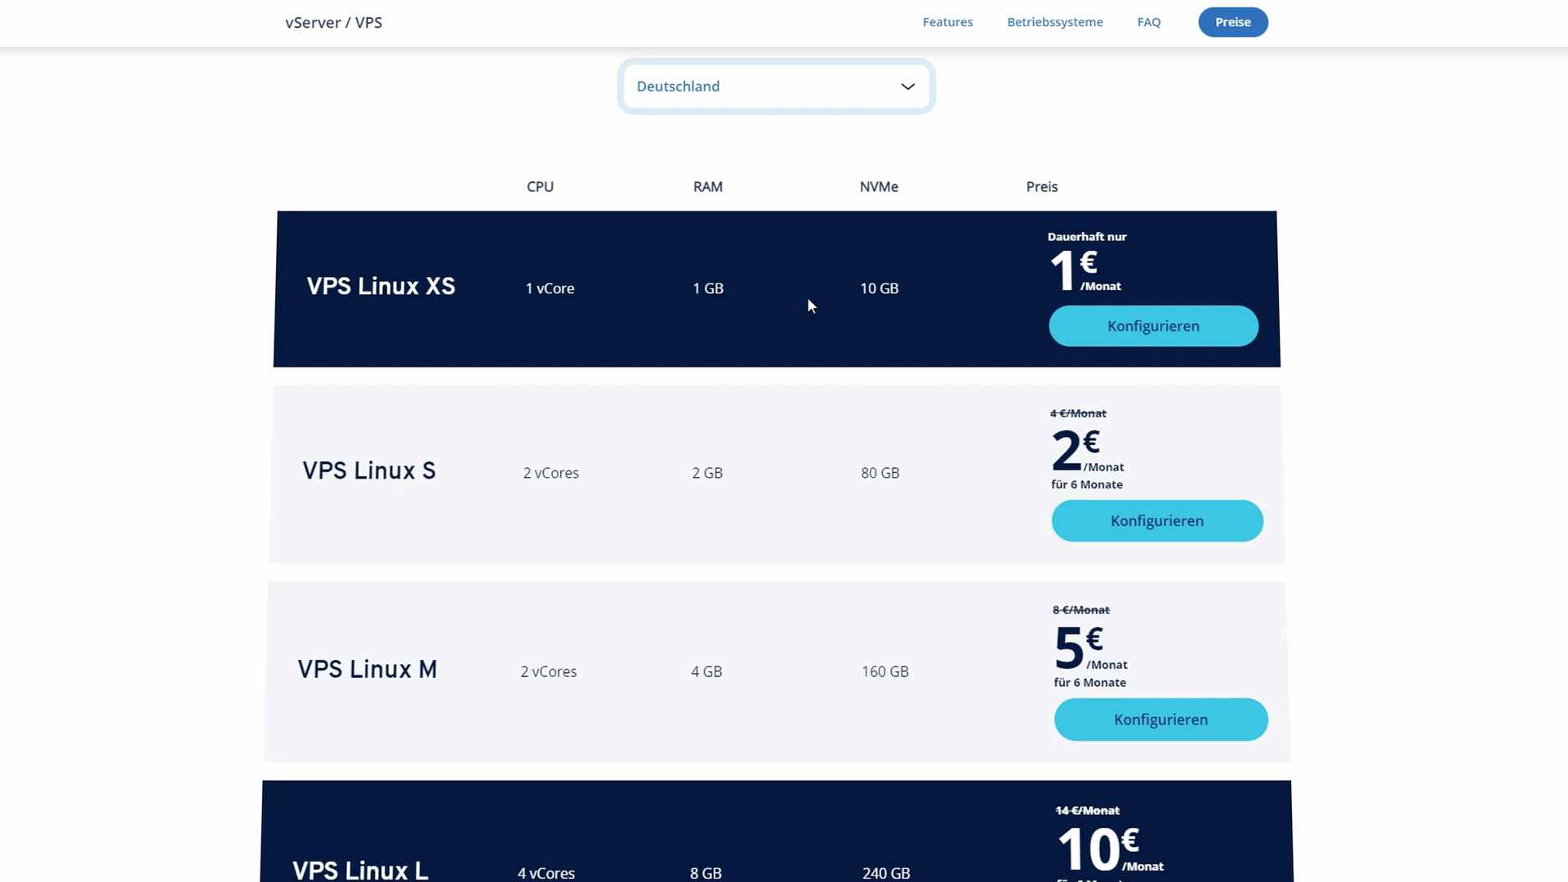
mouse_move(948, 329)
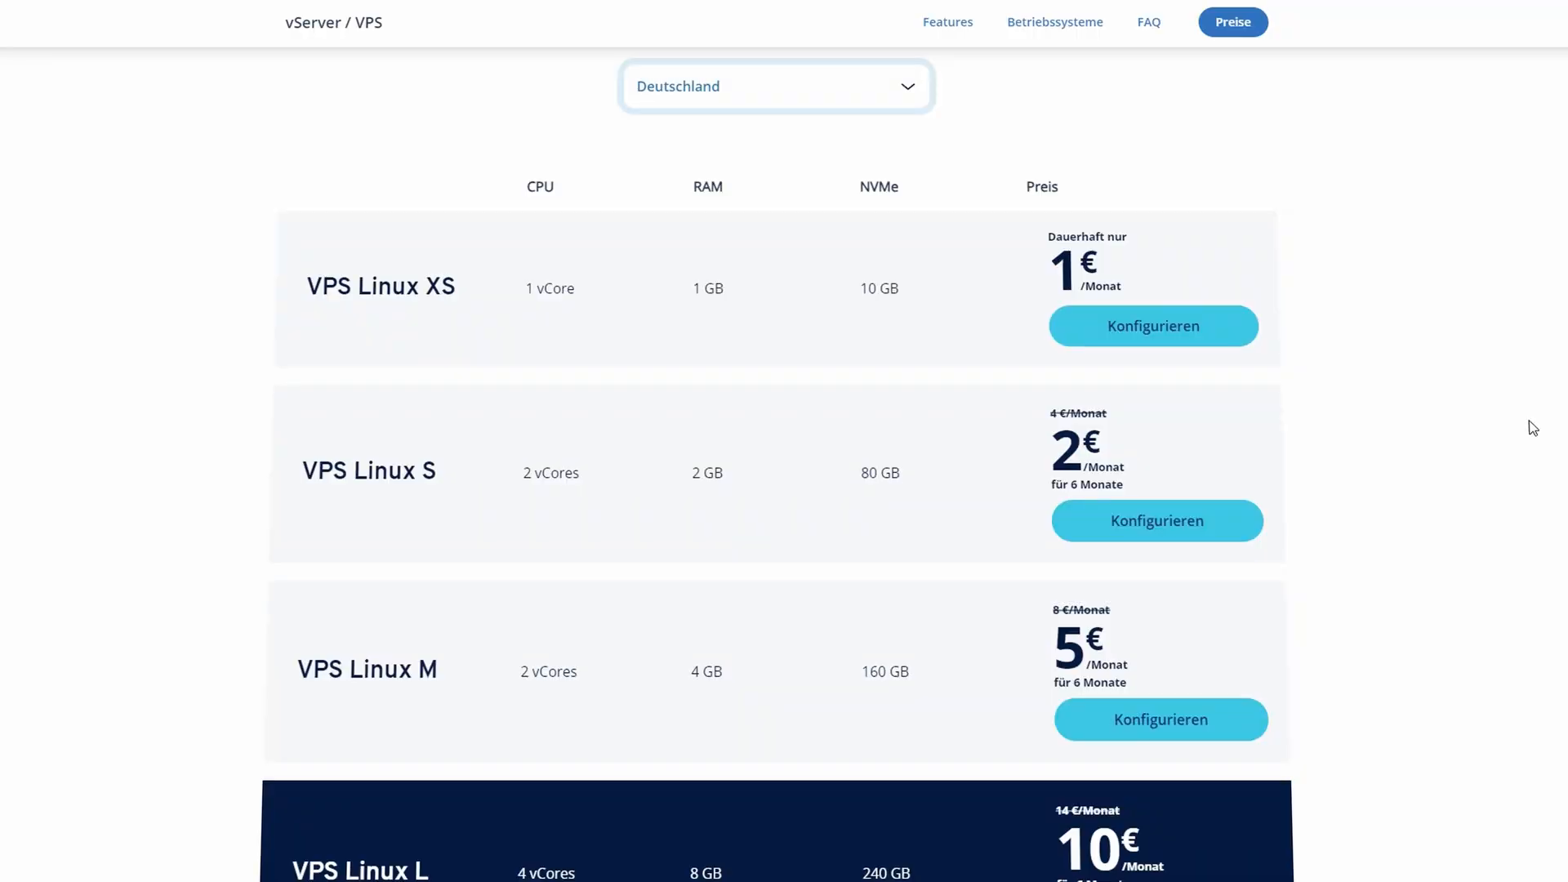
mouse_move(1145, 421)
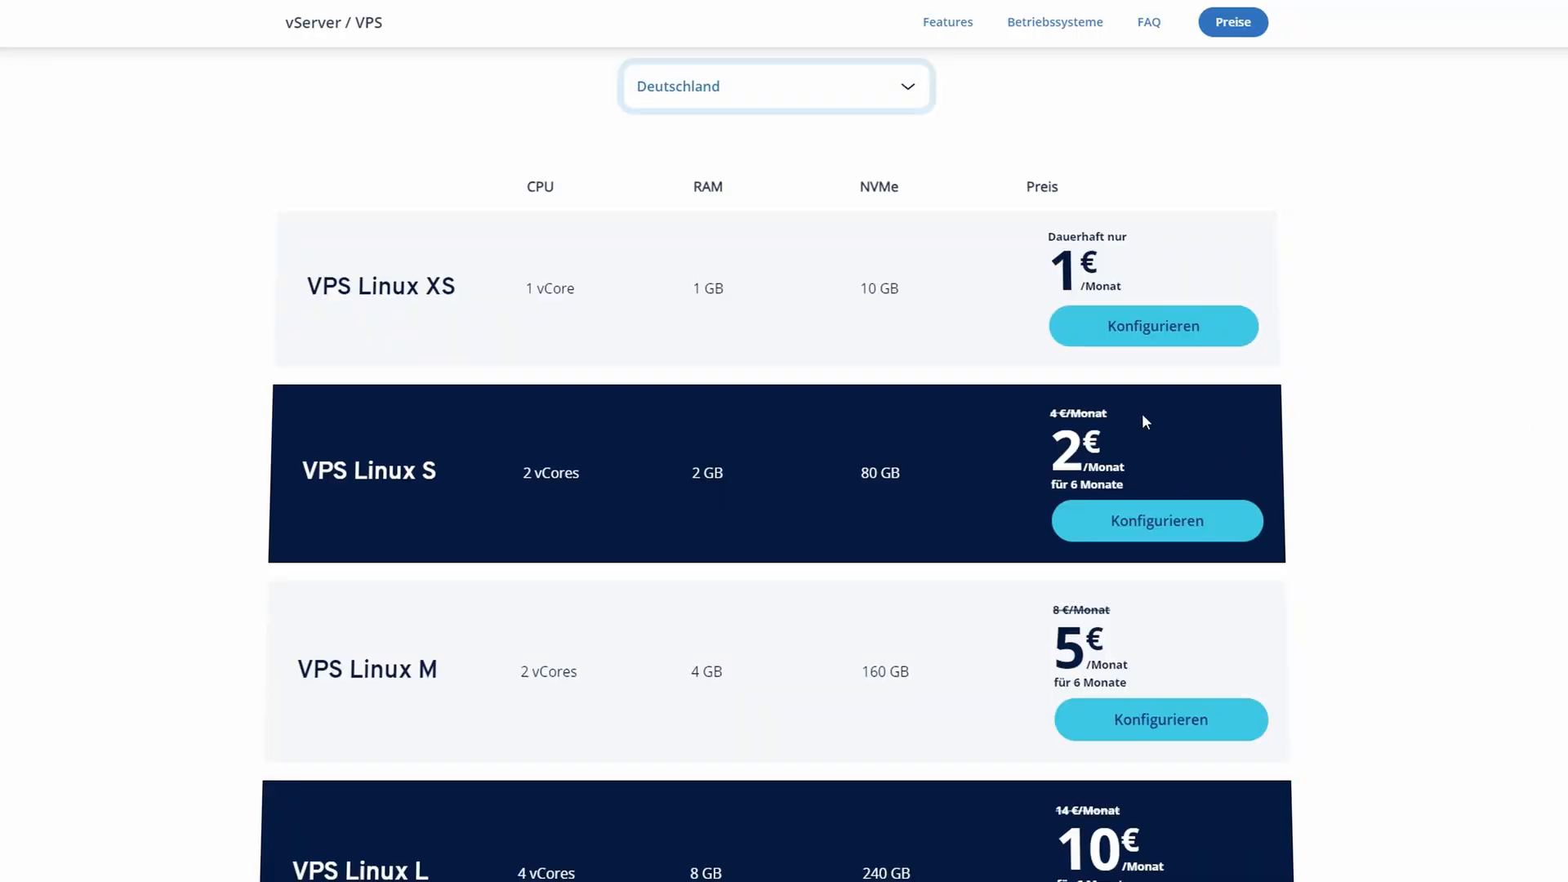
mouse_move(993, 477)
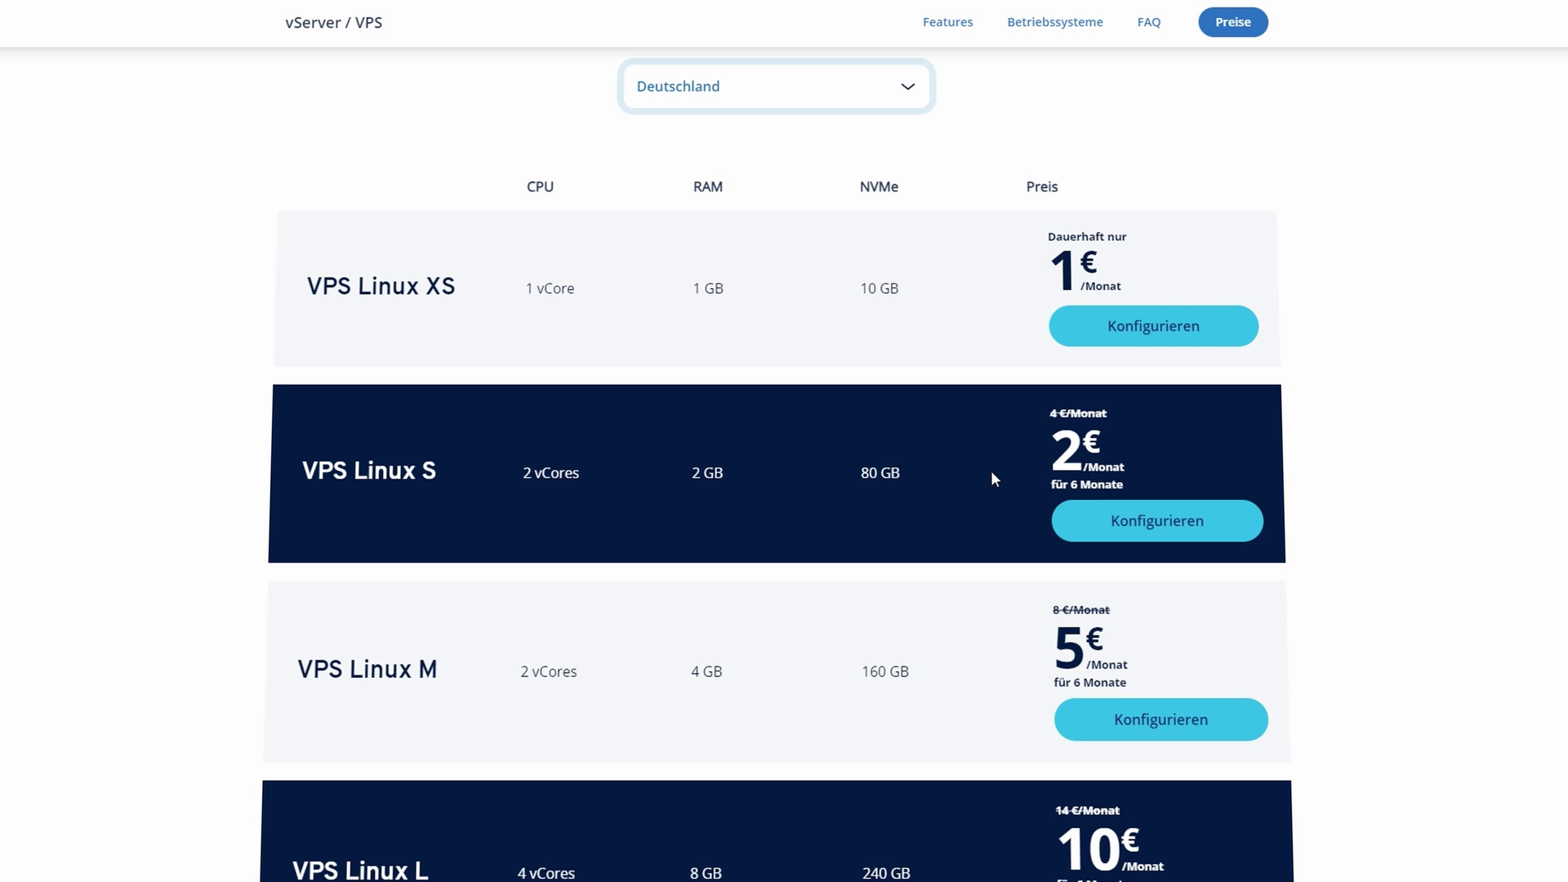
mouse_move(1028, 498)
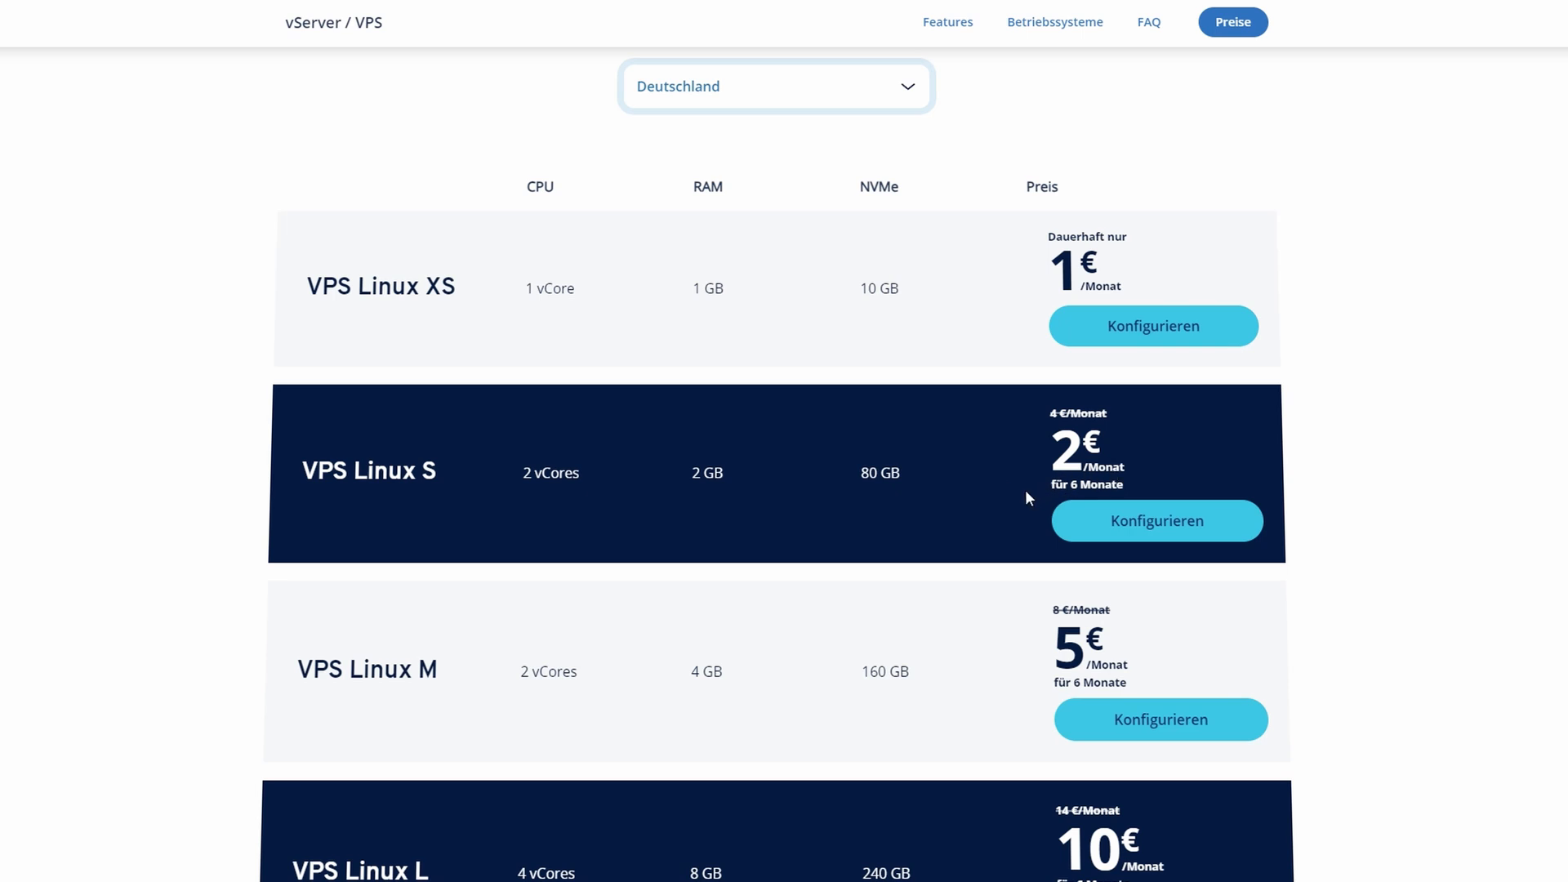
mouse_move(986, 503)
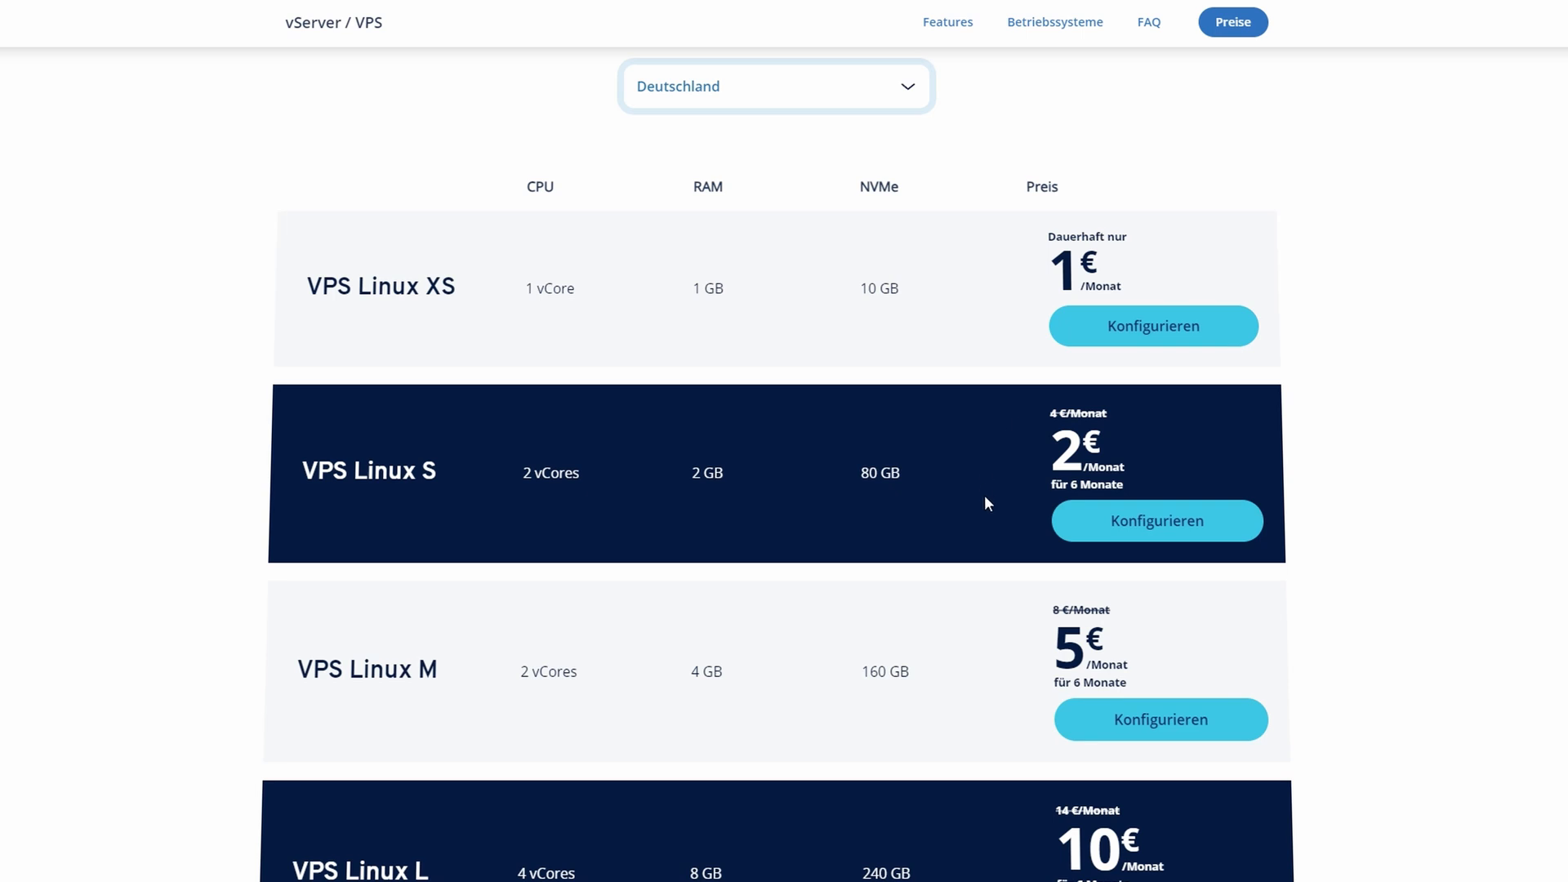
mouse_move(658, 434)
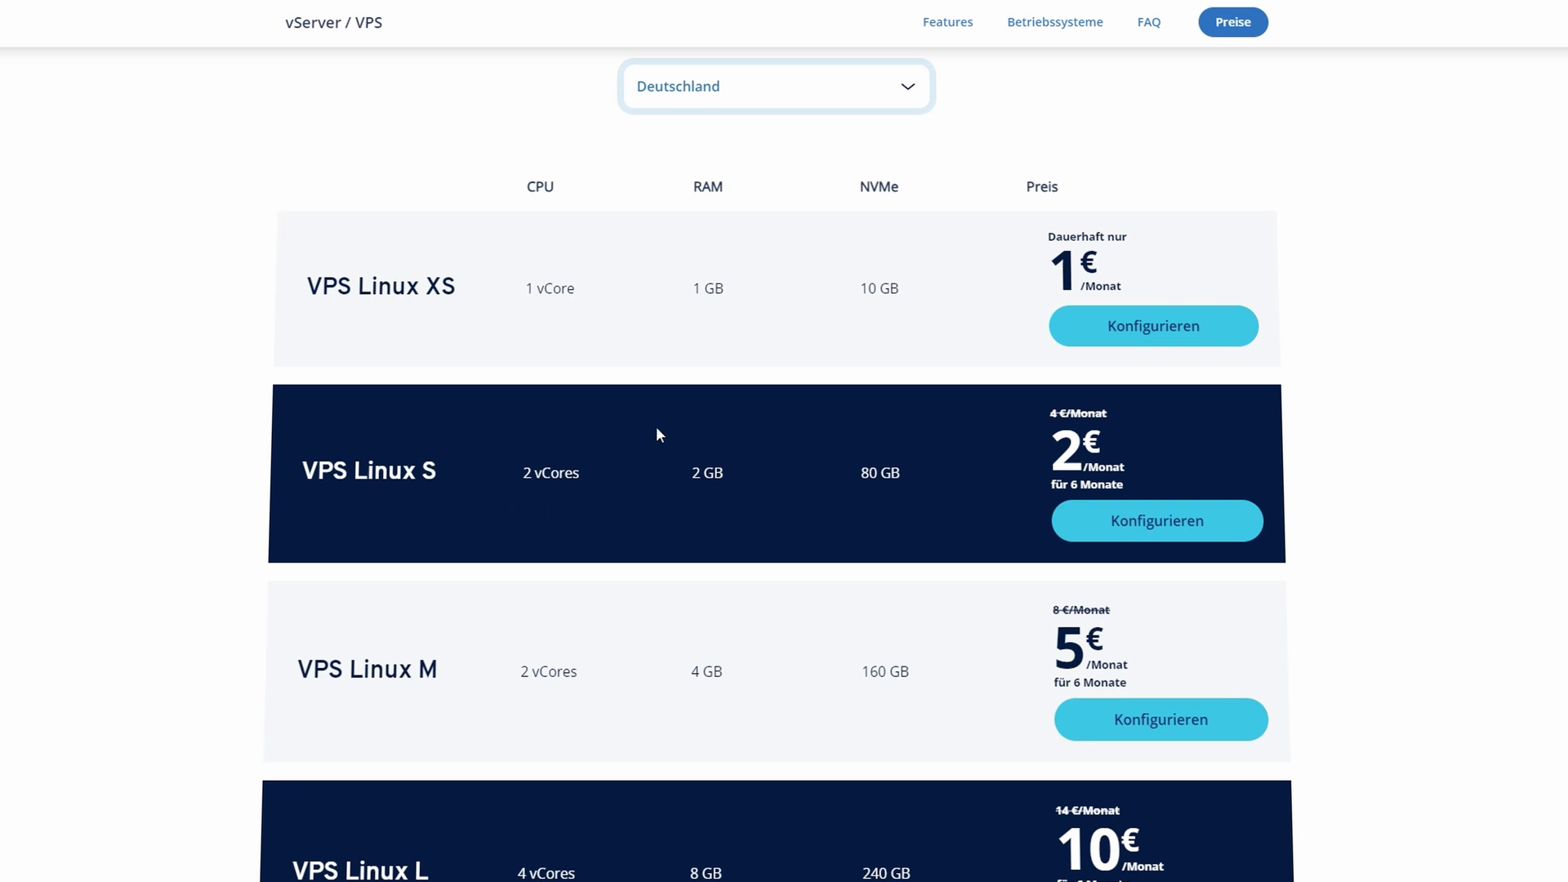
mouse_move(940, 521)
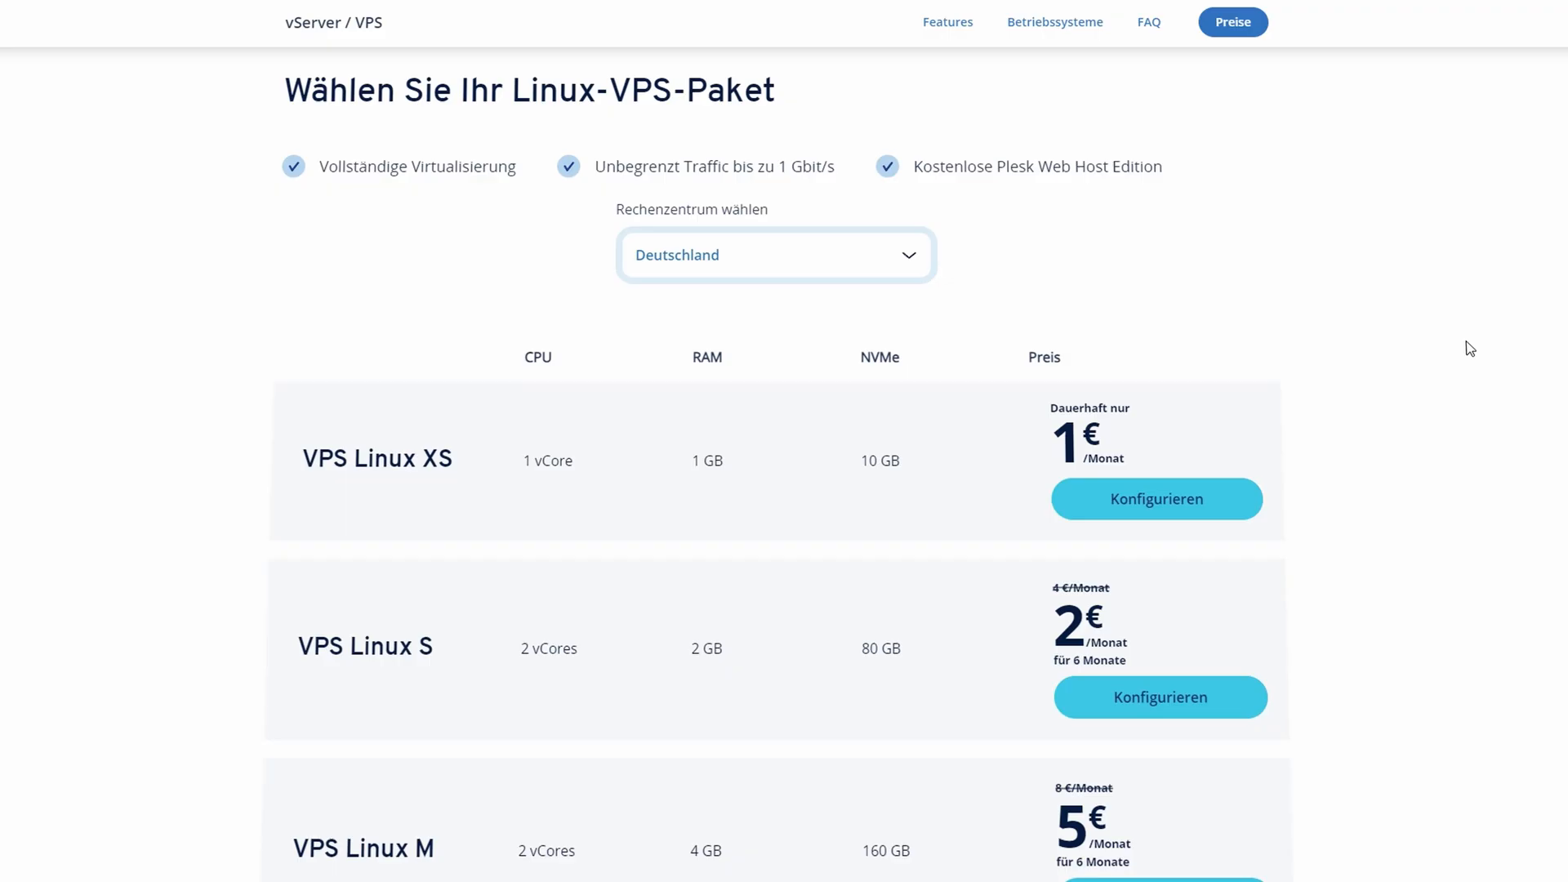
Highlight the one-month contract setup fee terms, then clear the selection
left_click(775, 254)
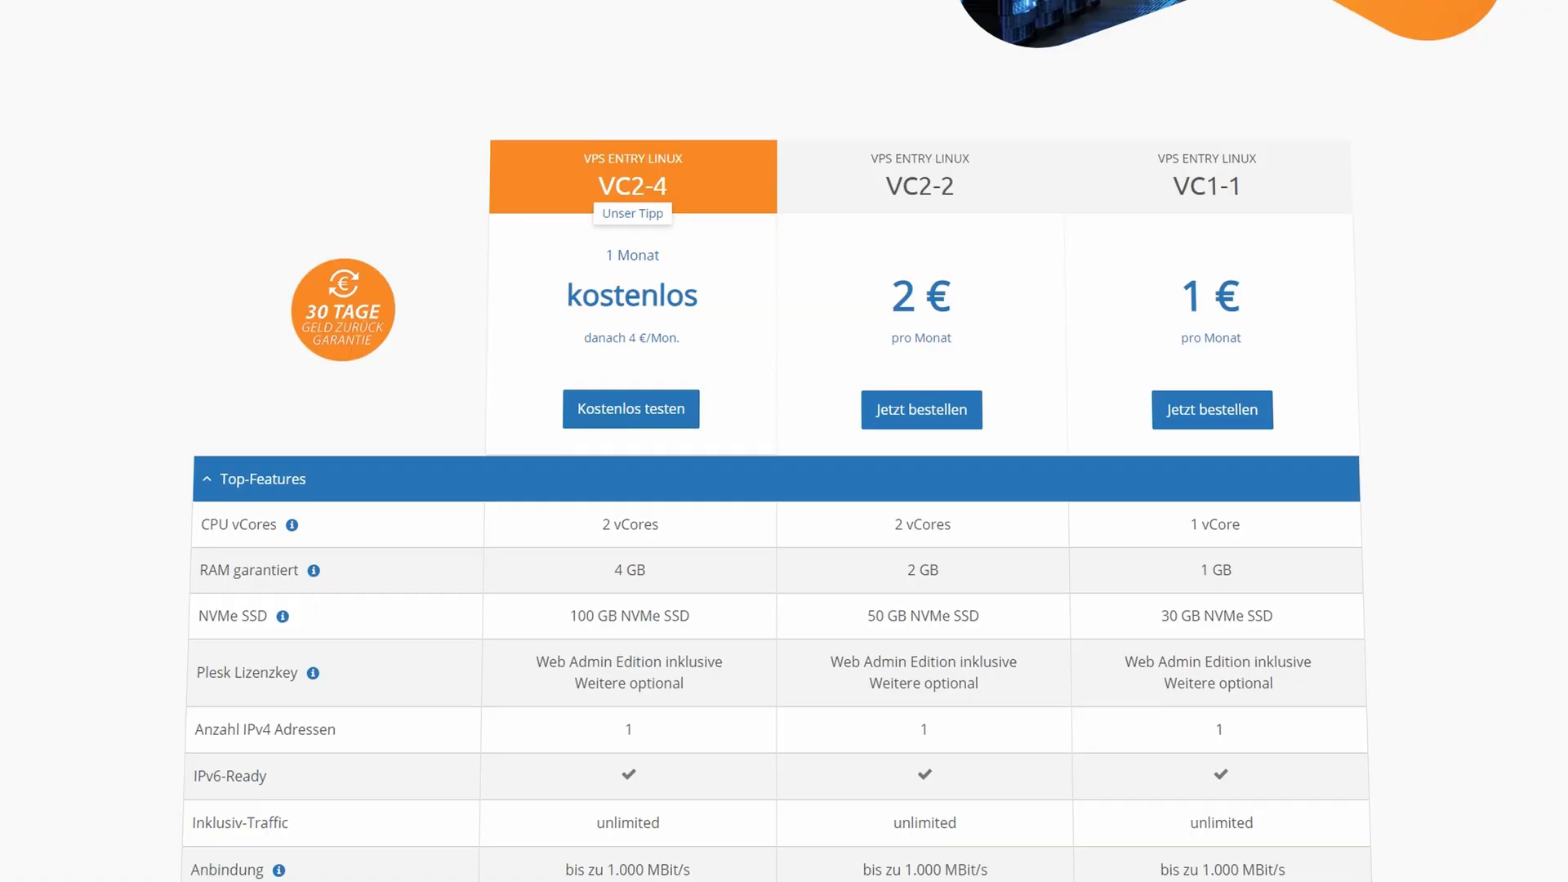
left_click_drag(1125, 661, 1197, 661)
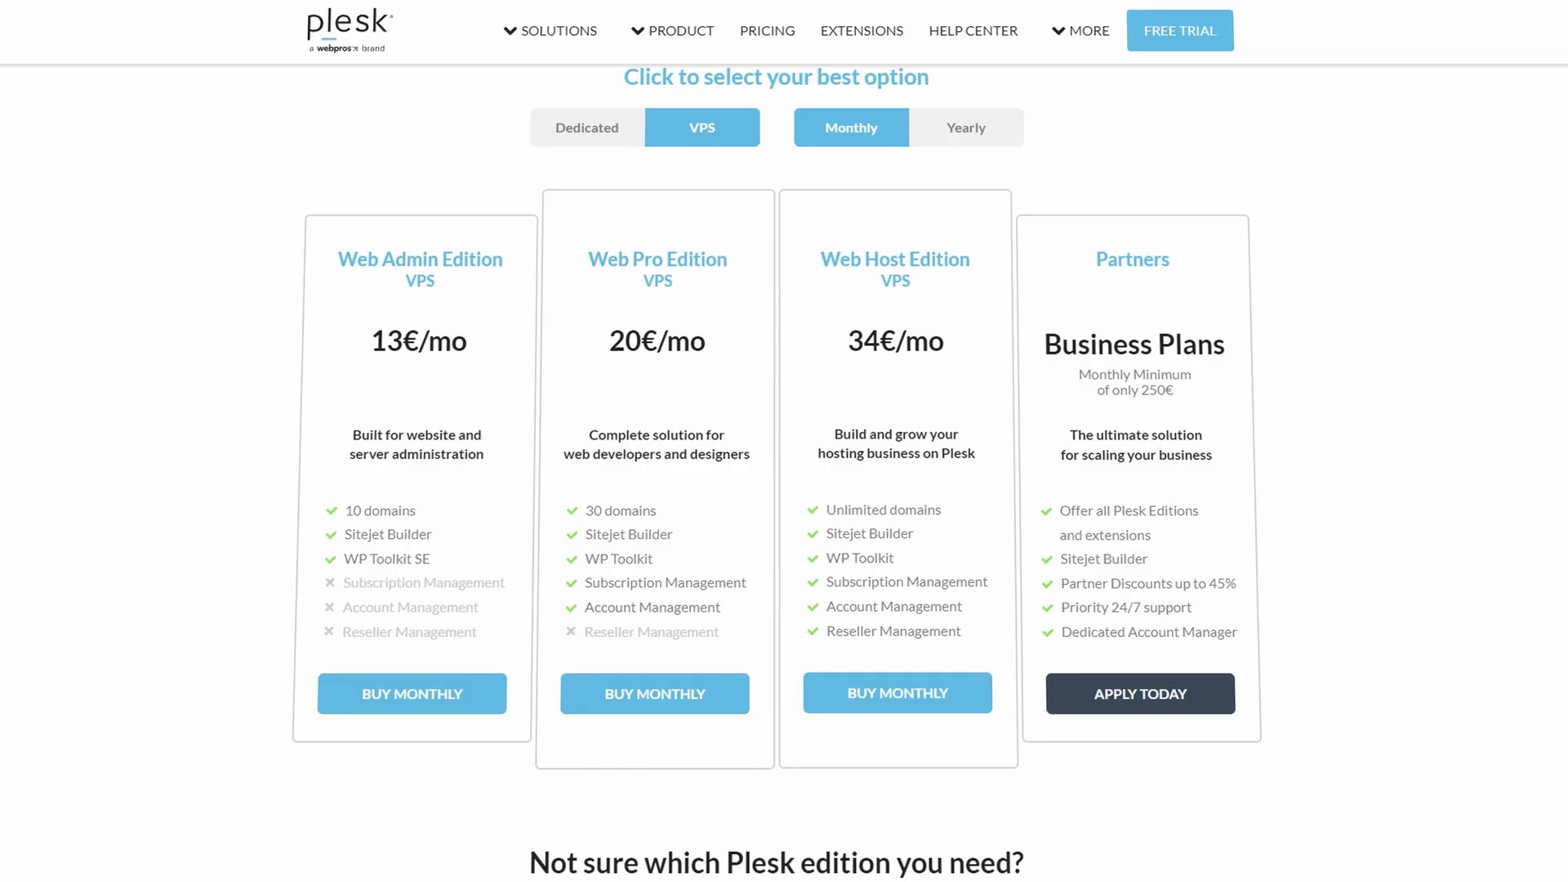
mouse_move(422, 513)
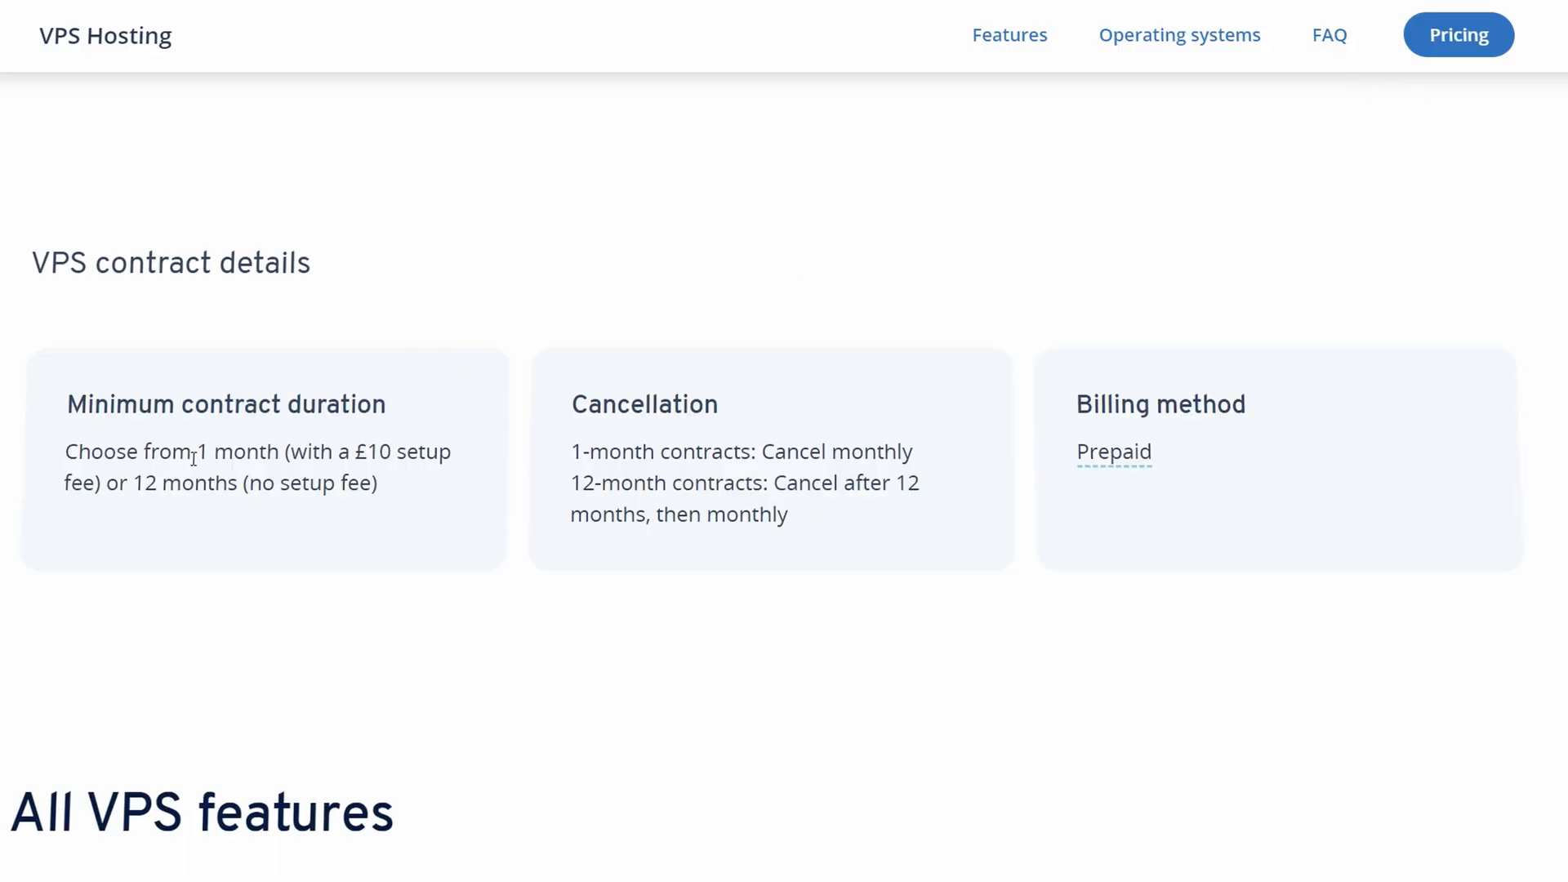
left_click_drag(195, 450, 103, 483)
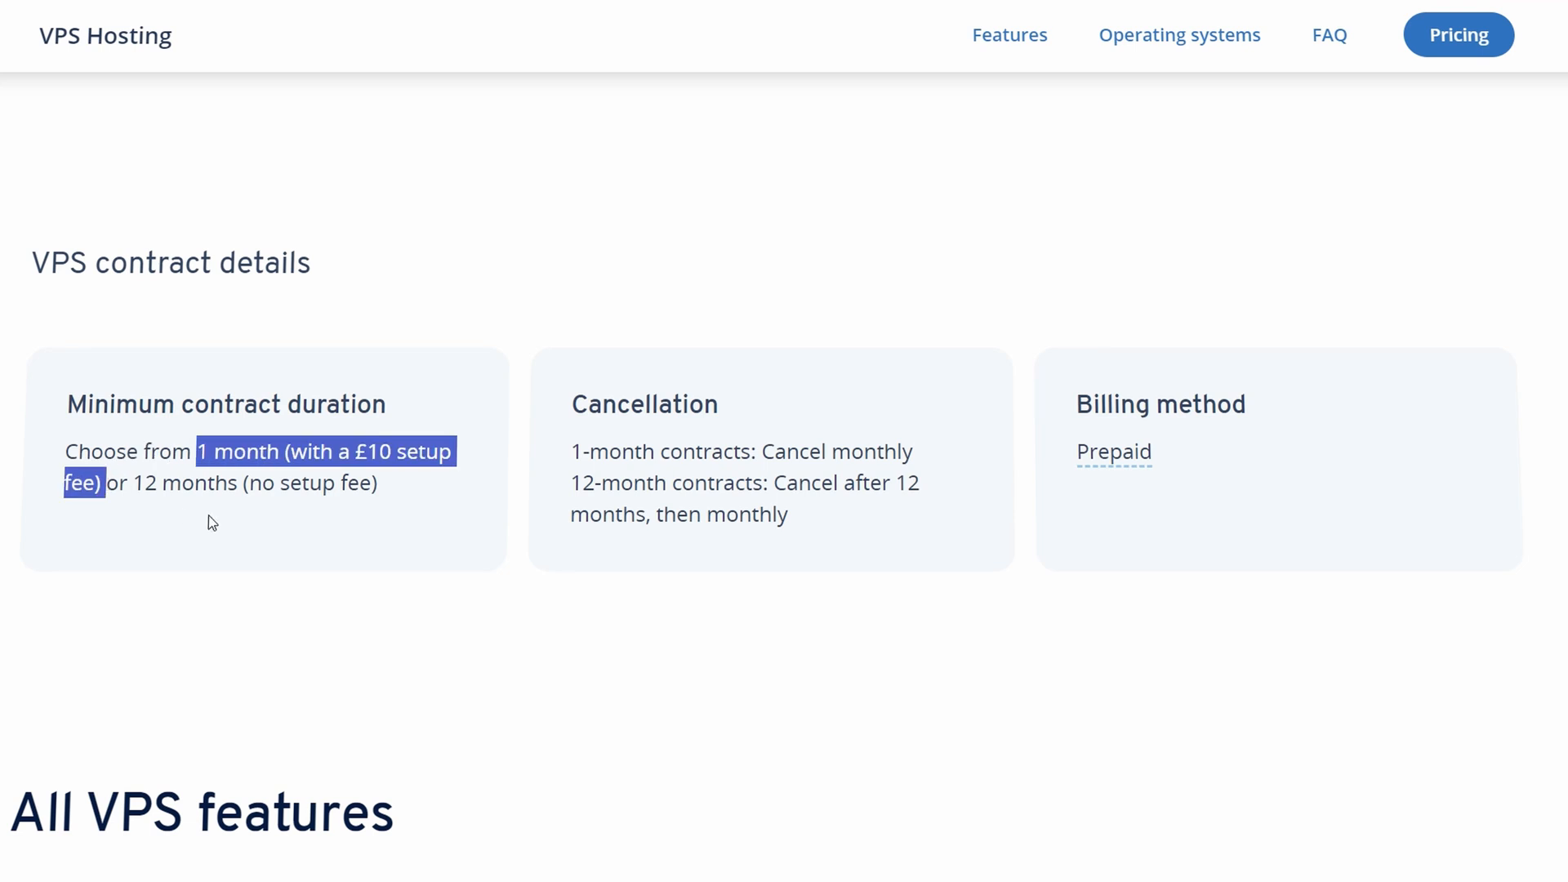
left_click(585, 436)
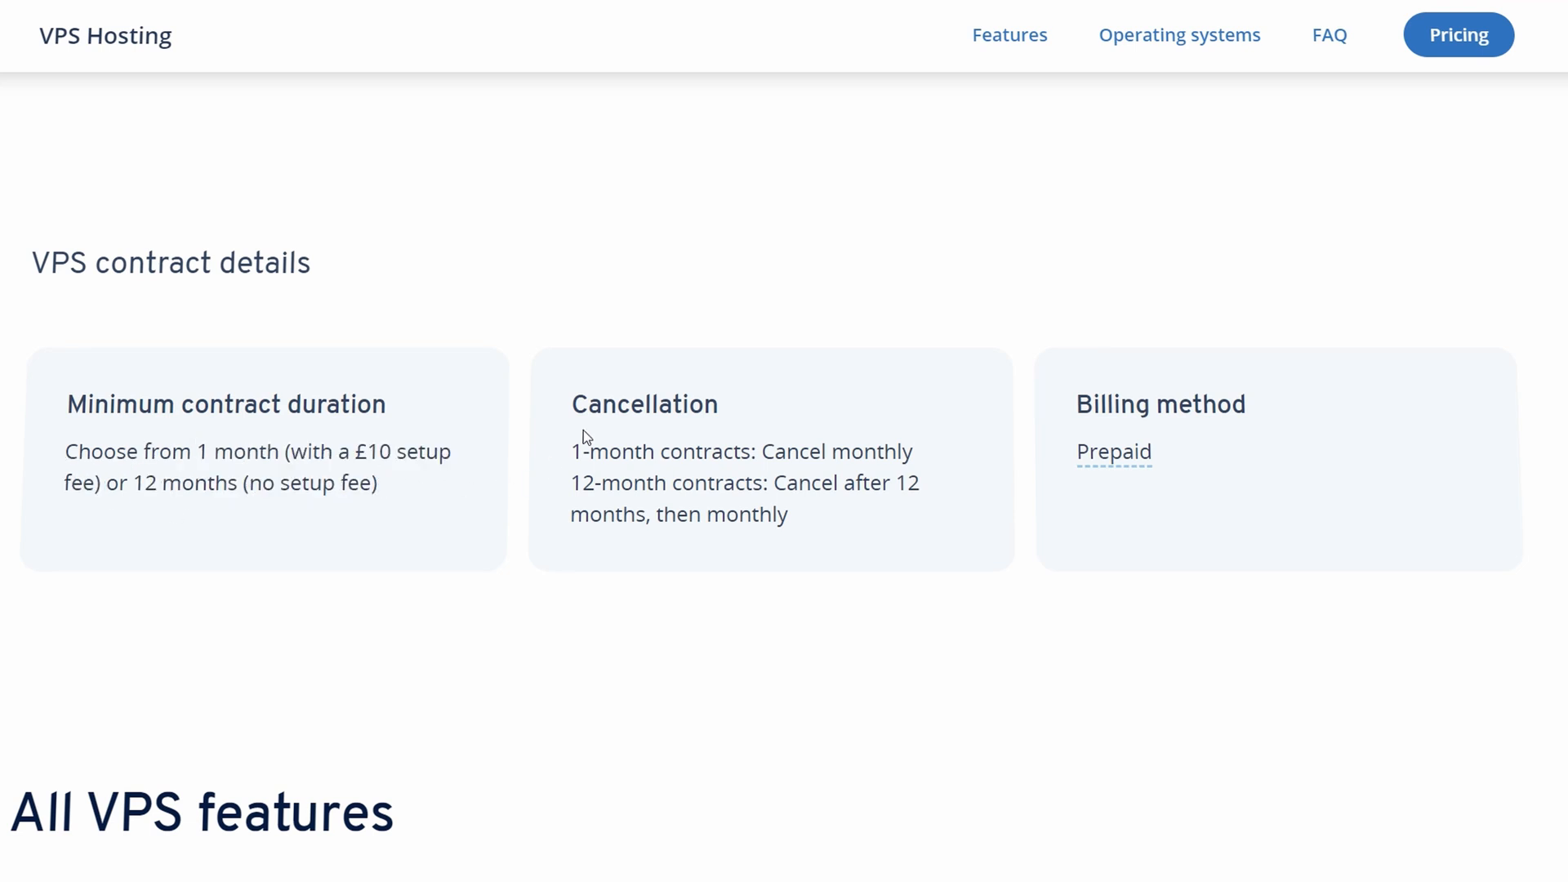
mouse_move(558, 491)
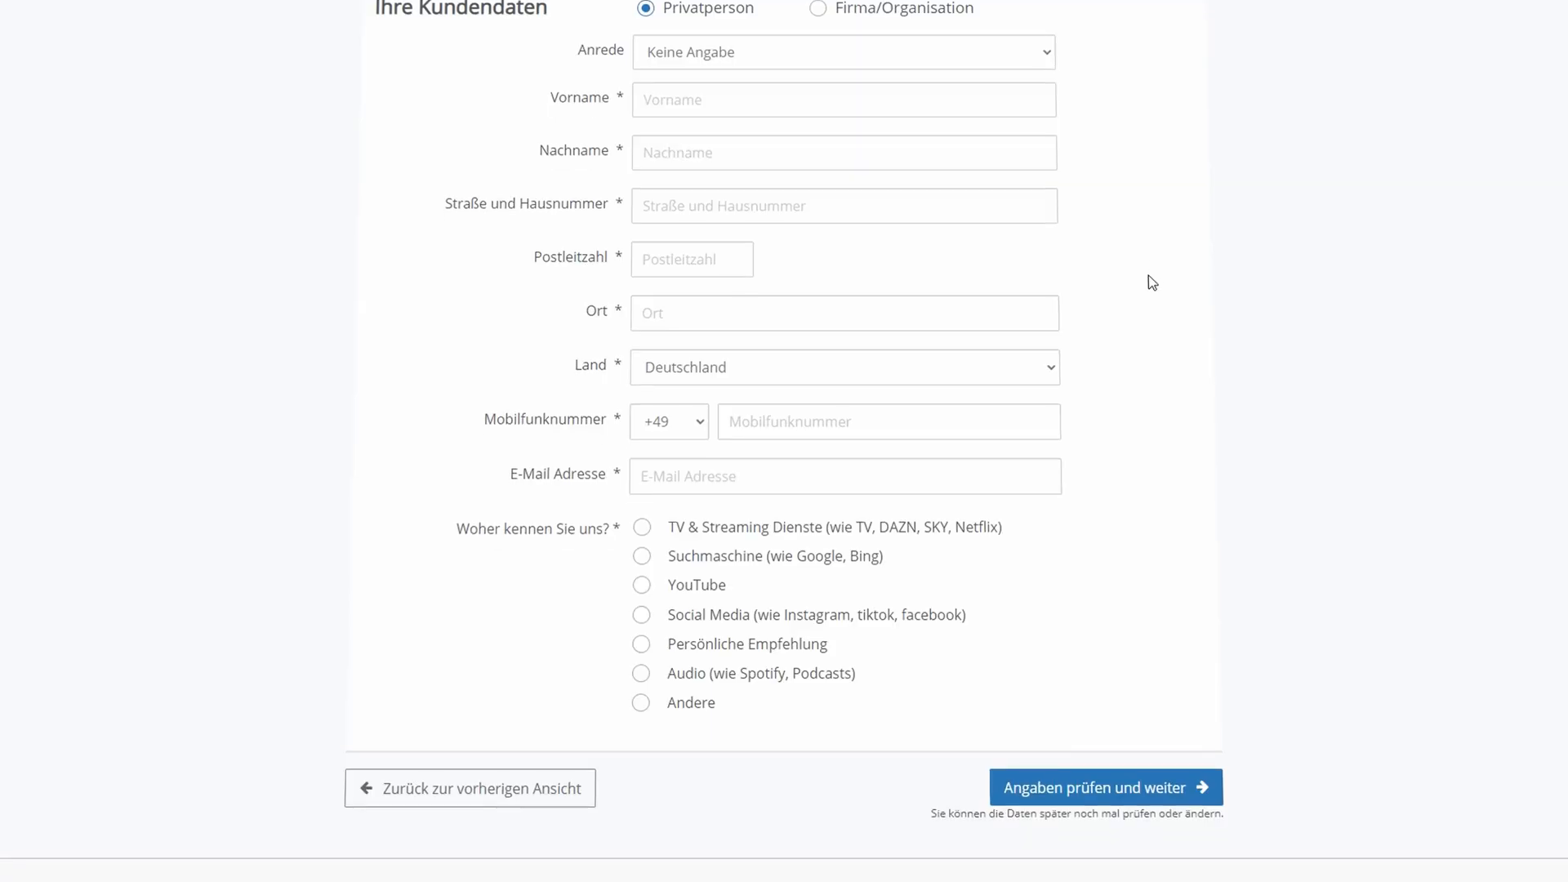
left_click(842, 366)
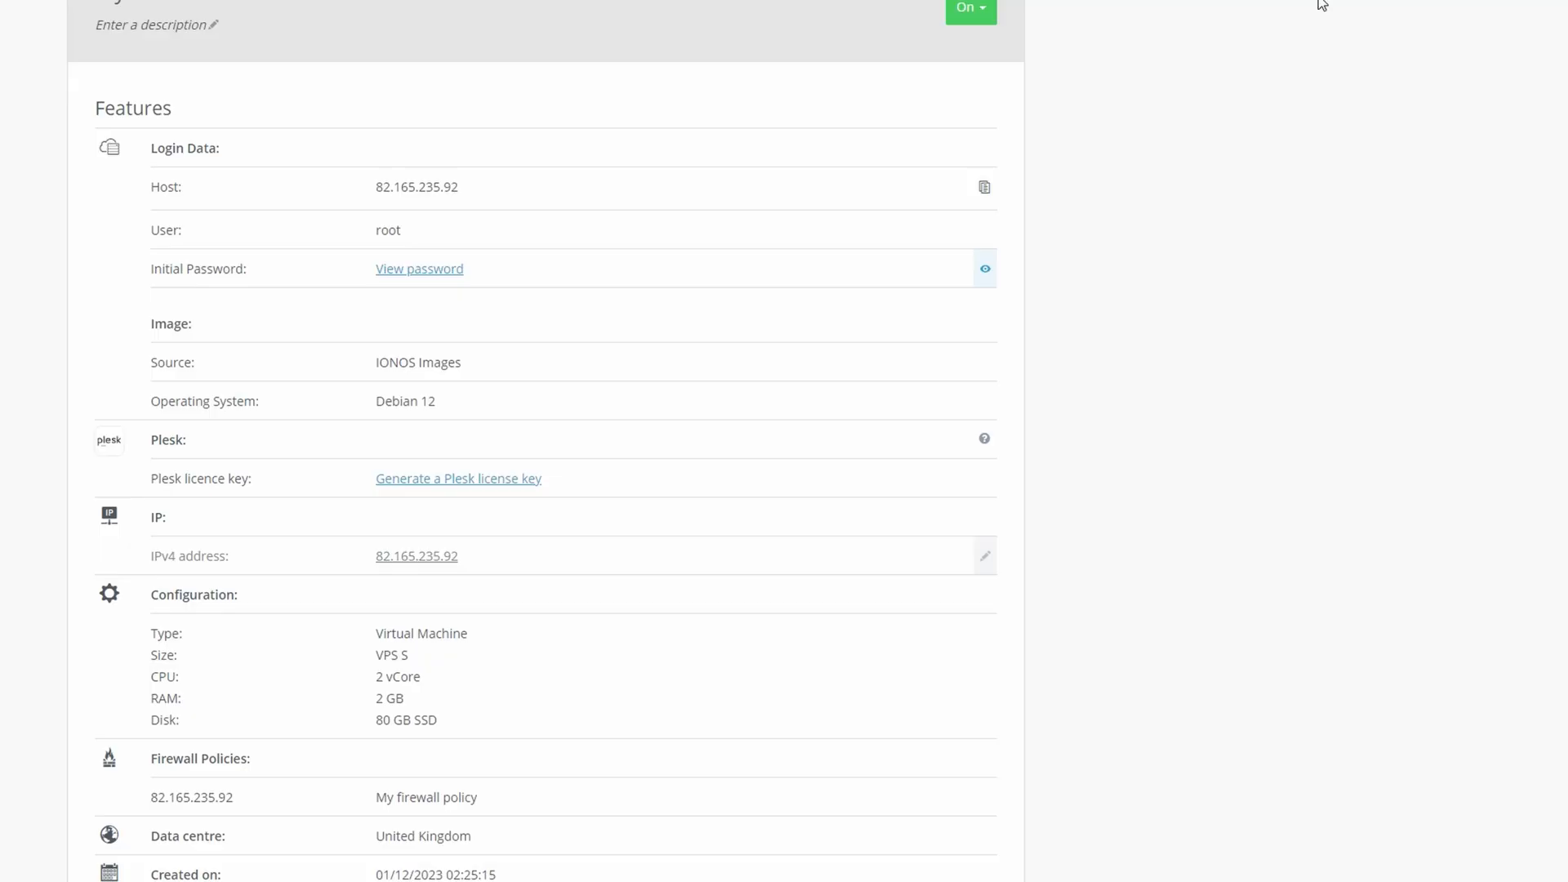
Generate a new Plesk licence key and select the generated key
left_click(967, 8)
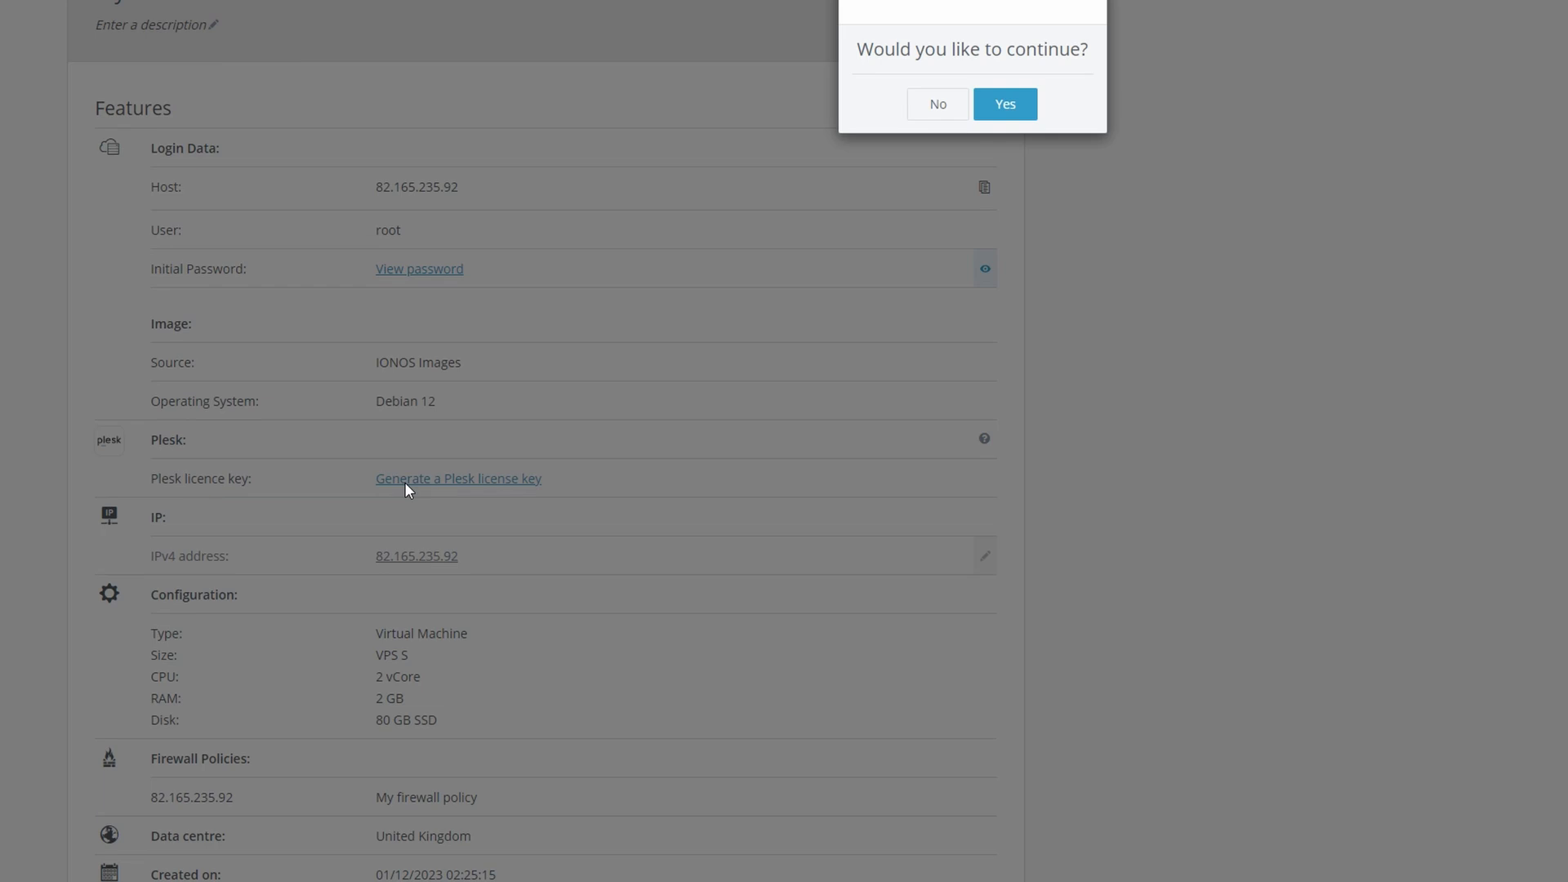
left_click(1004, 103)
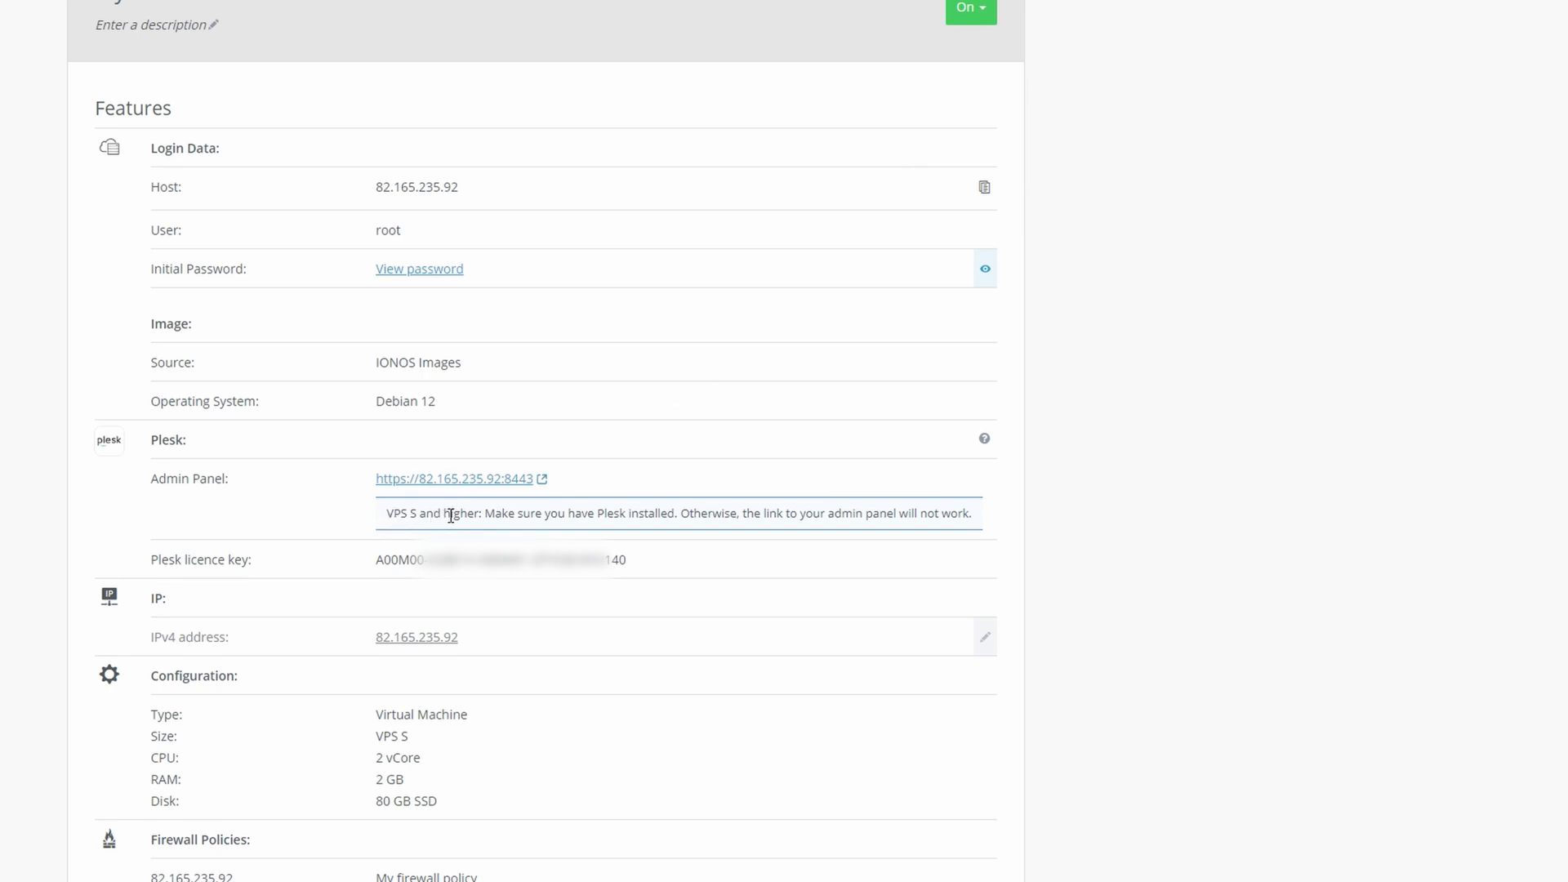
left_click_drag(391, 513, 715, 513)
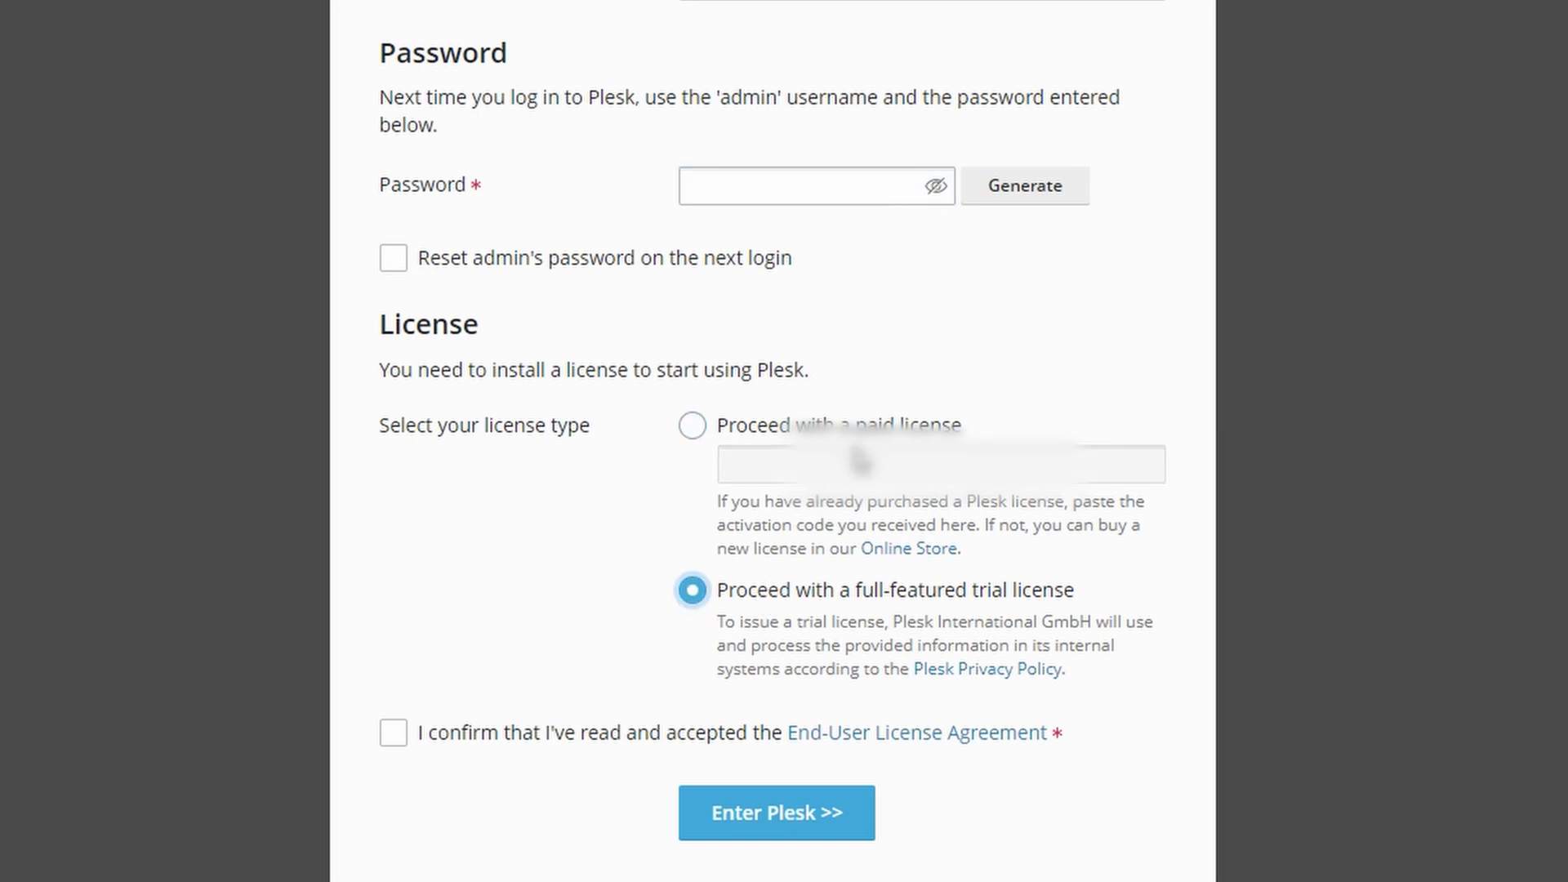
Choose 'Proceed with a paid license' and enter the generated activation code
left_click(690, 424)
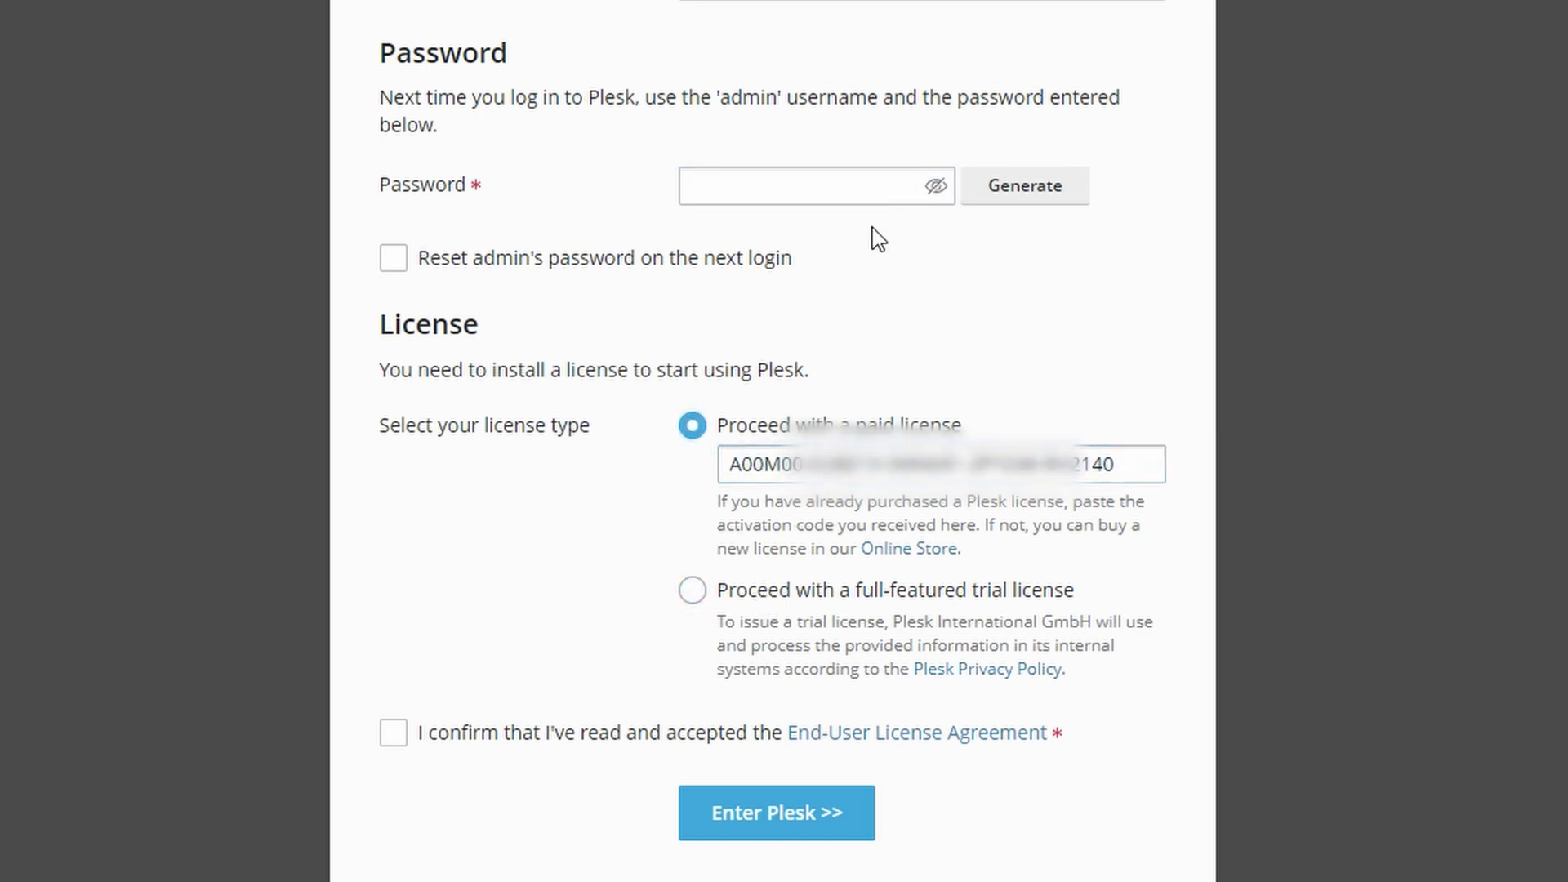
left_click(810, 186)
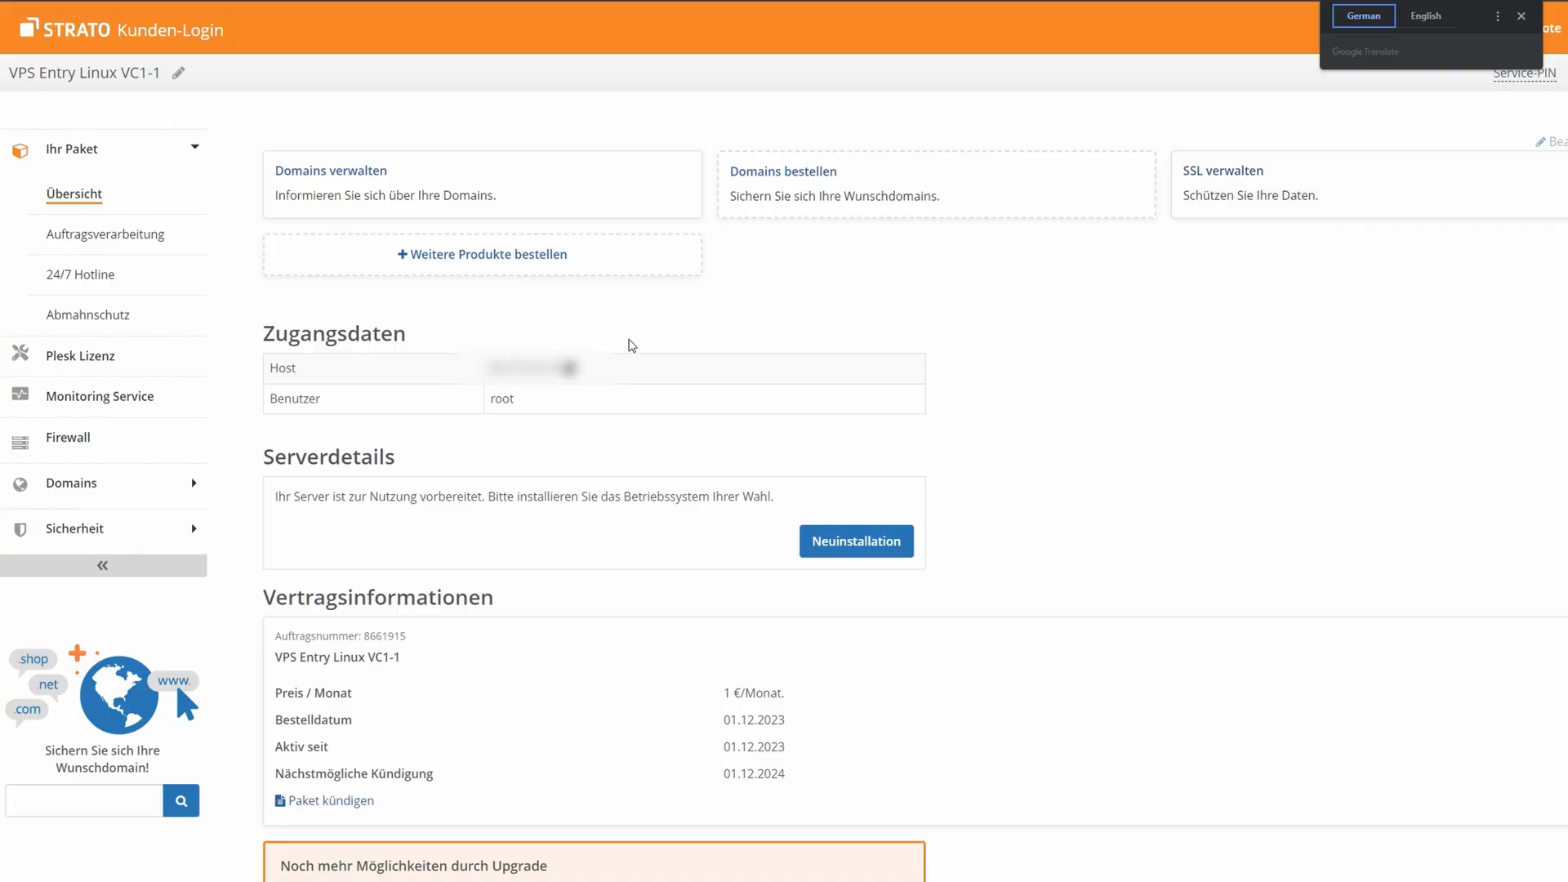
Translate the STRATO customer area to English and activate the free Plesk Admin edition
left_click(1424, 15)
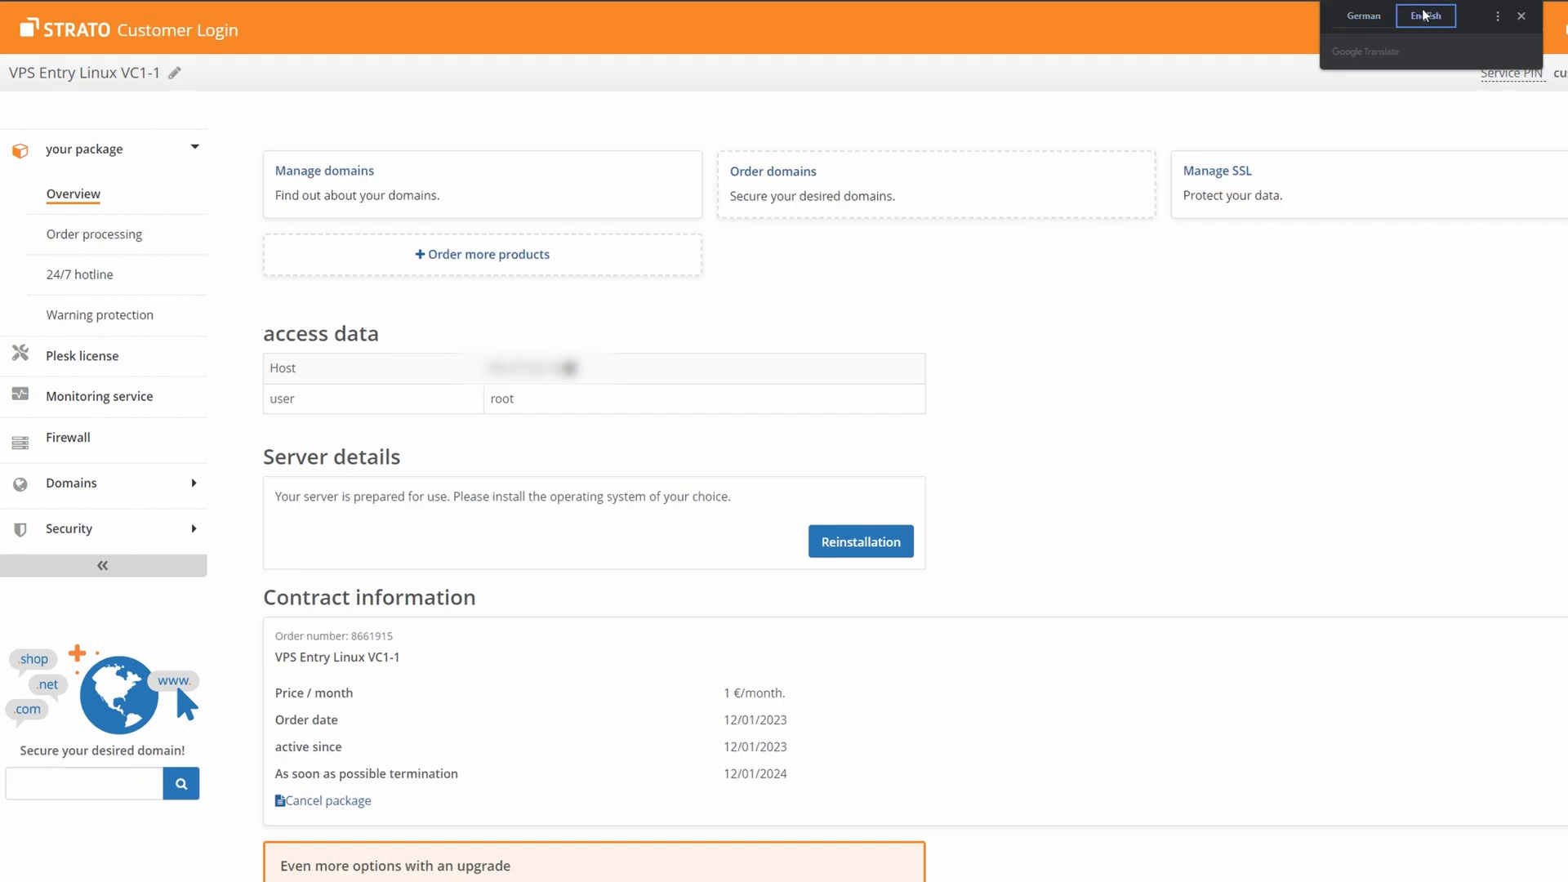
left_click(1363, 15)
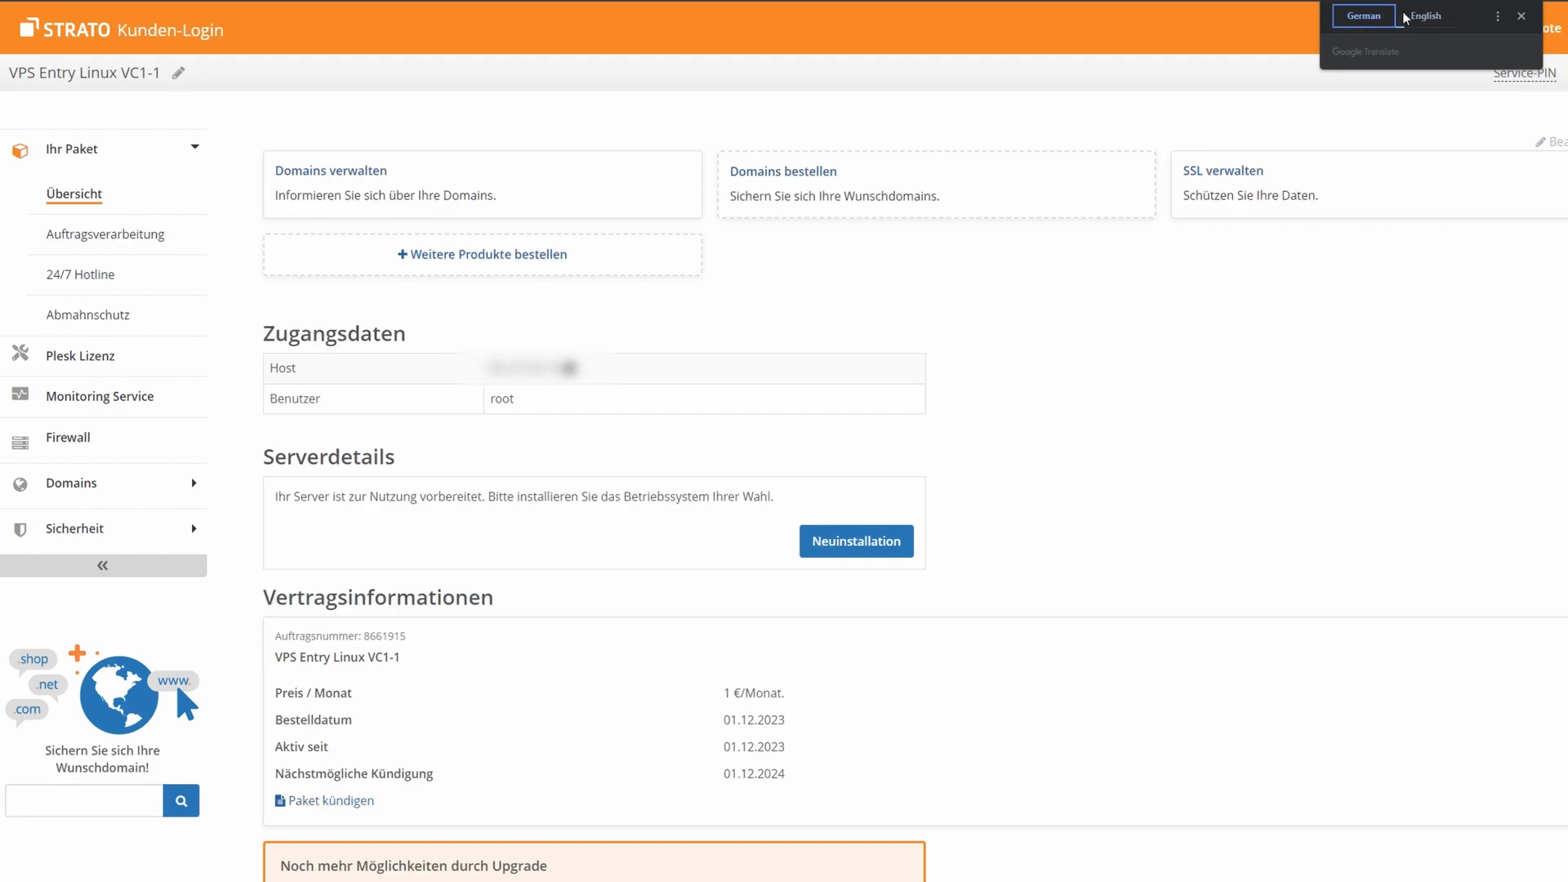
left_click(1424, 16)
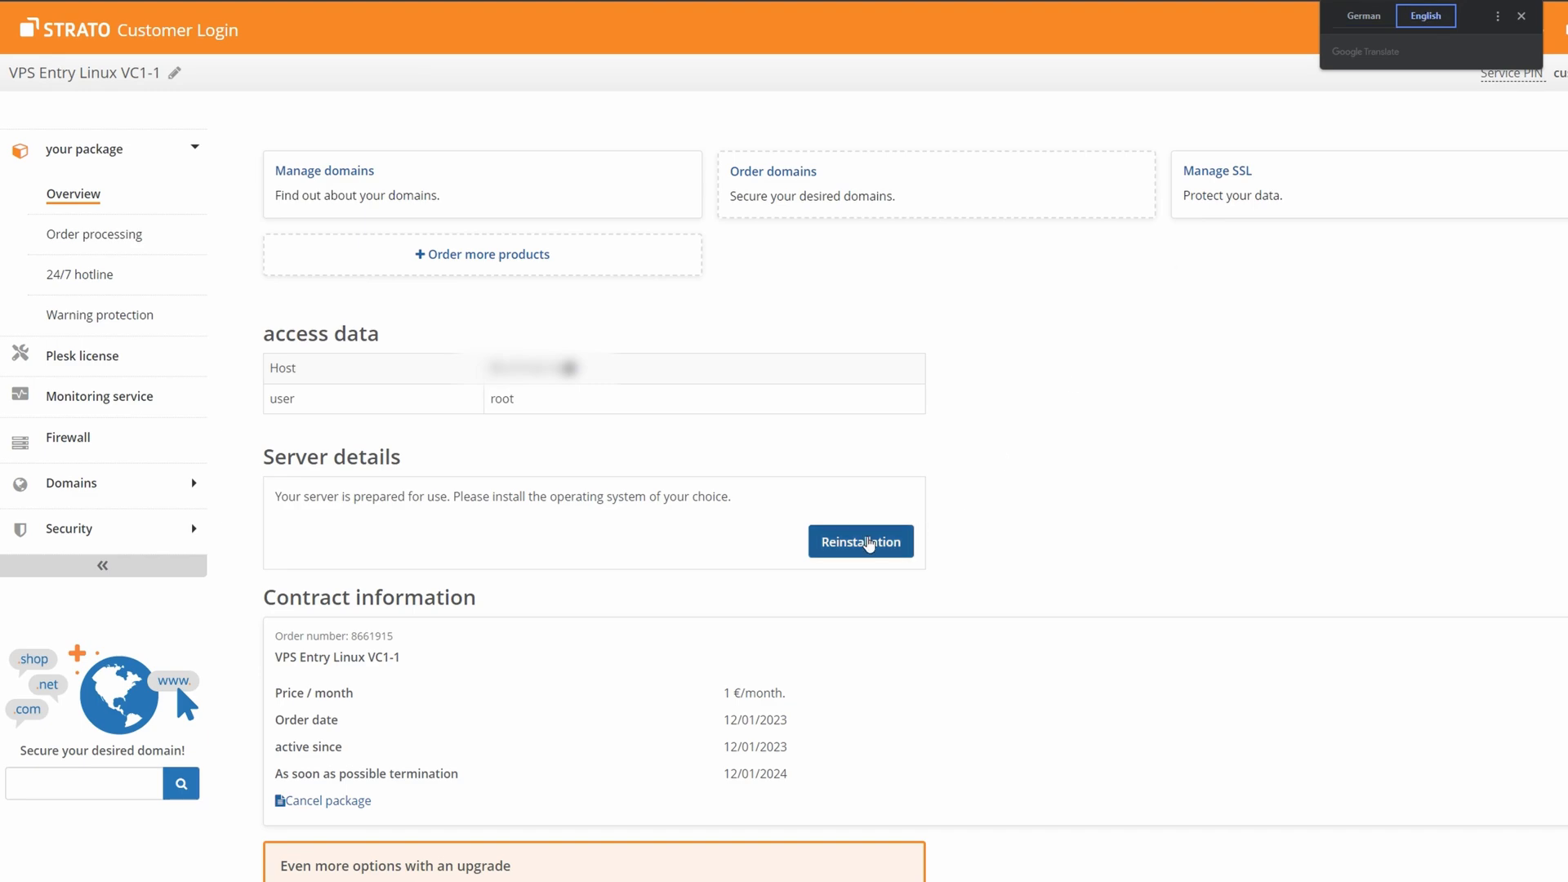
left_click(859, 541)
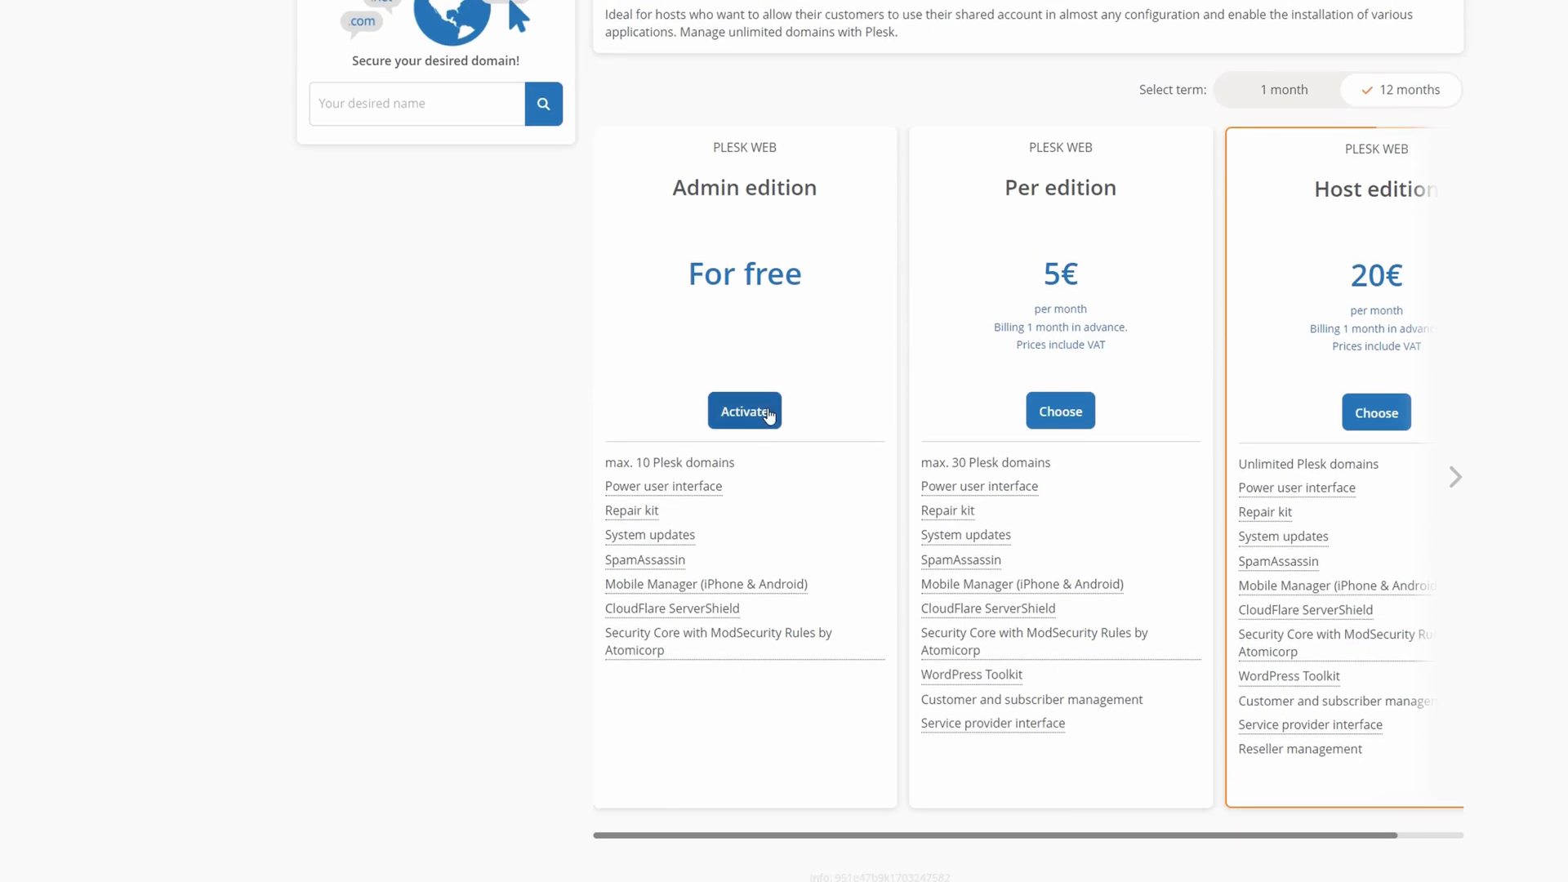
left_click(744, 410)
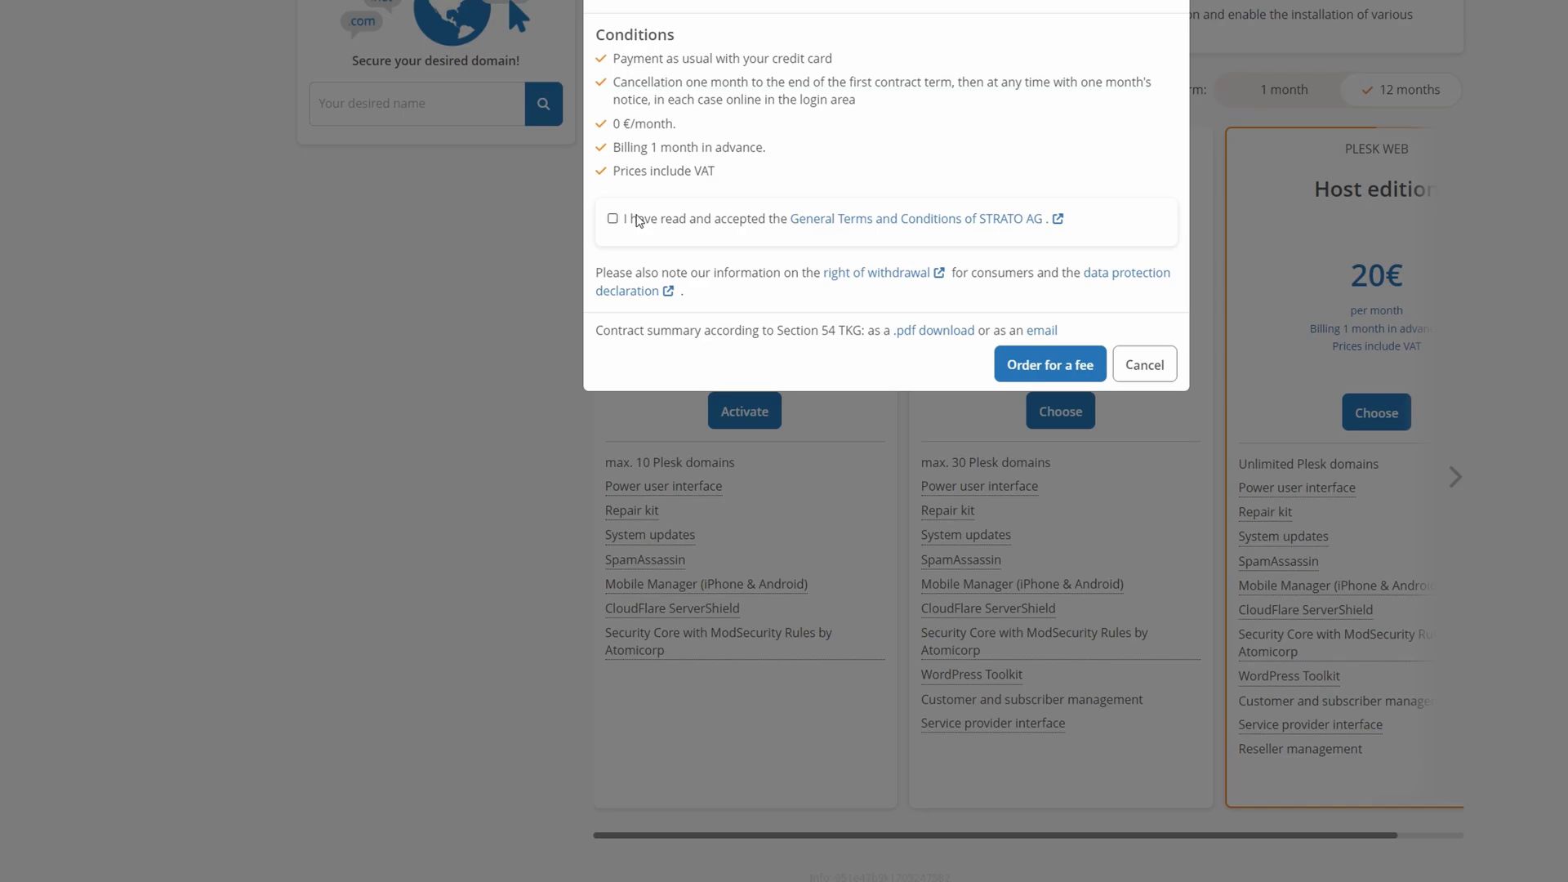